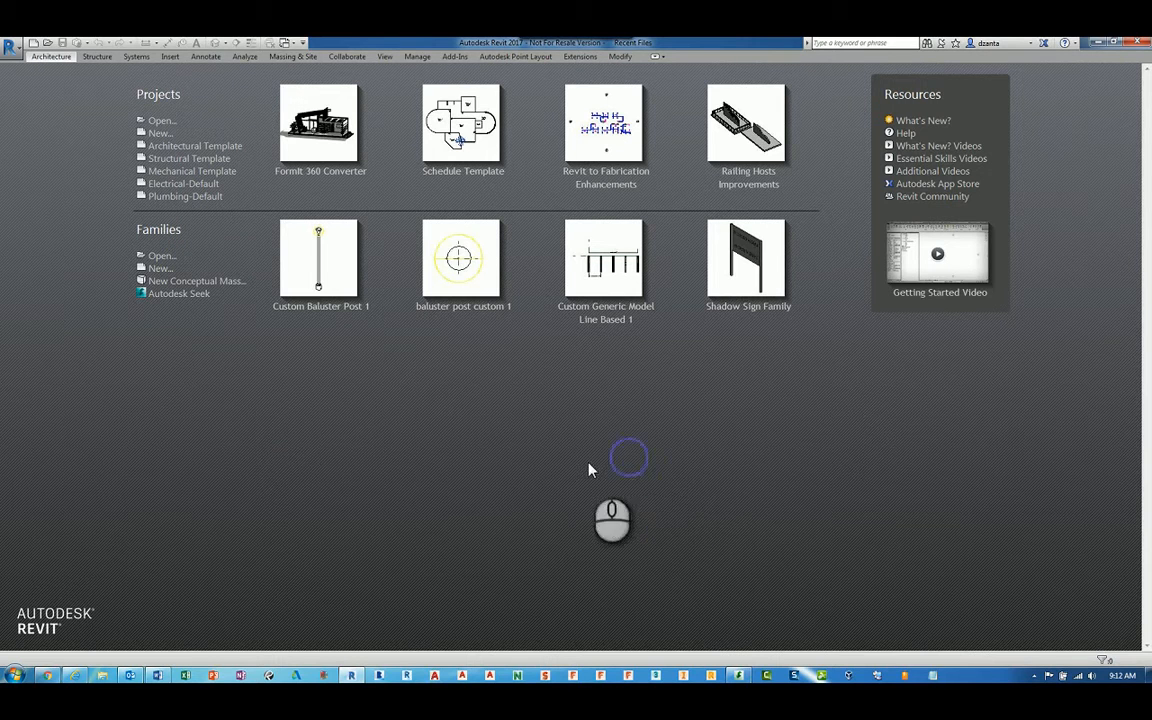
mouse_move(1076, 522)
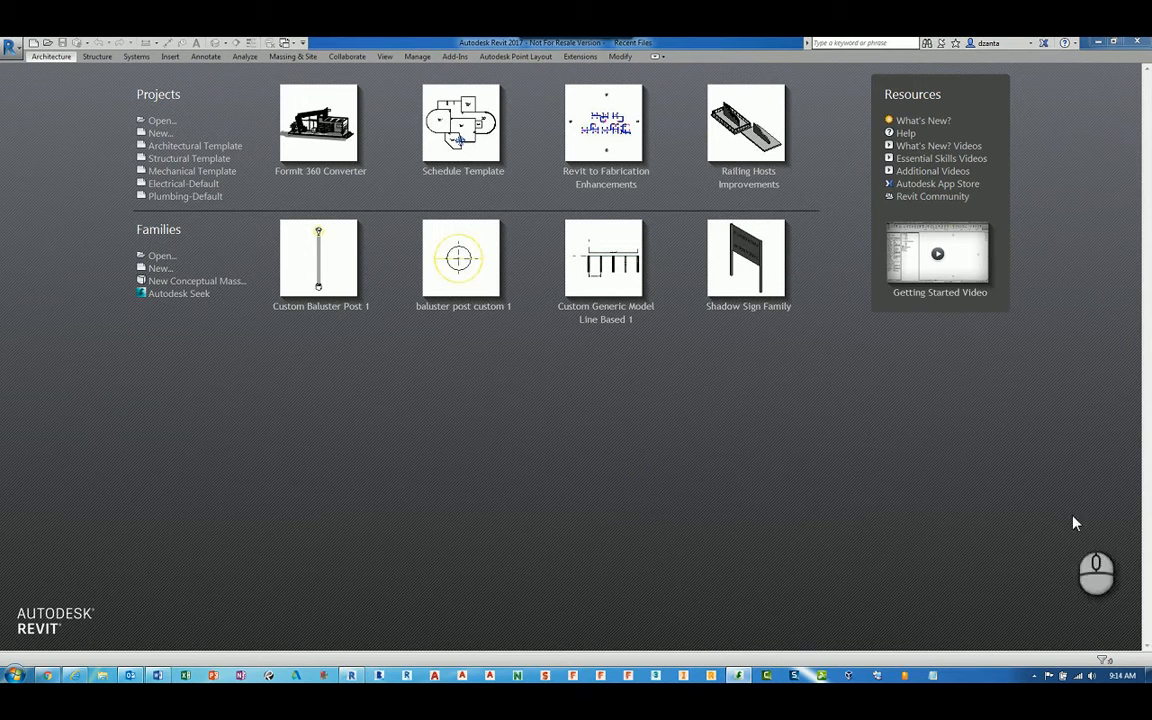
mouse_move(310, 420)
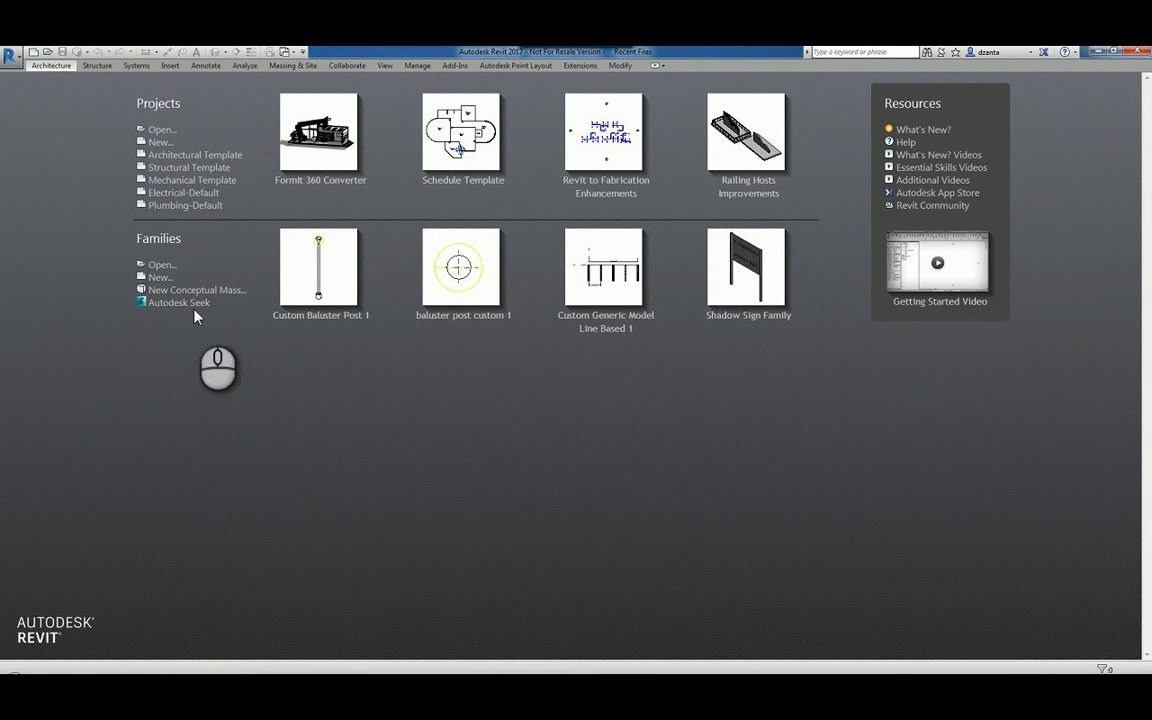
Create a new family from the Structural Column.rft template.
left_click(159, 277)
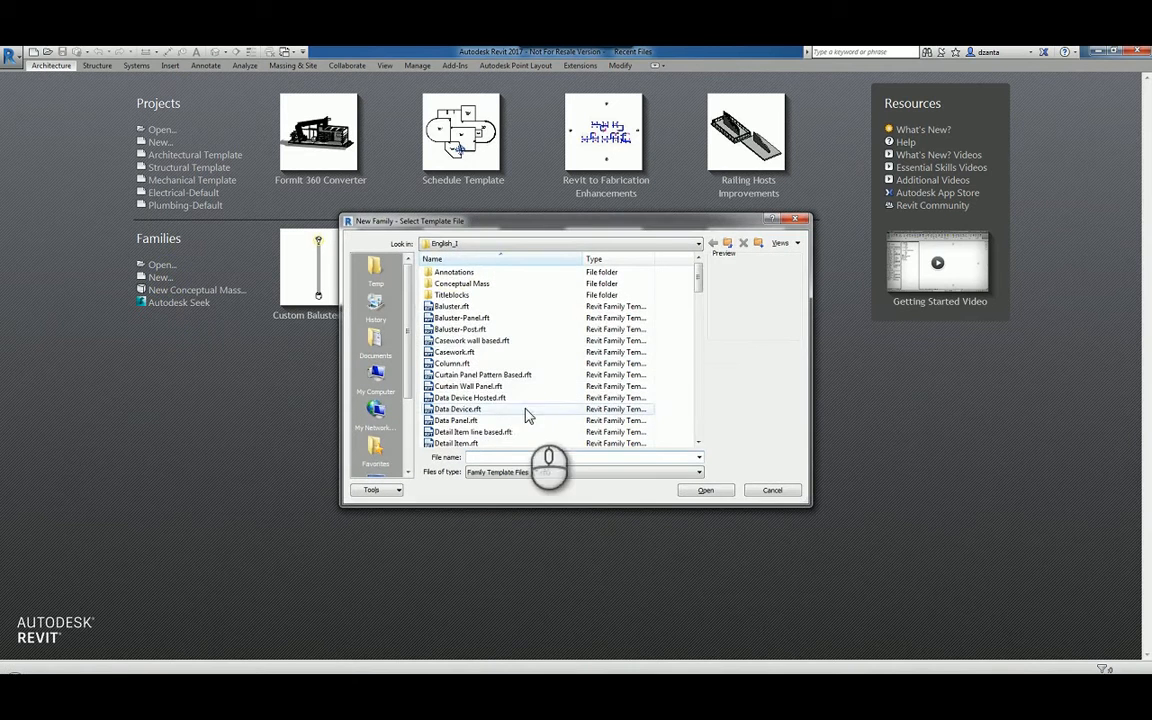
scroll("down", 3)
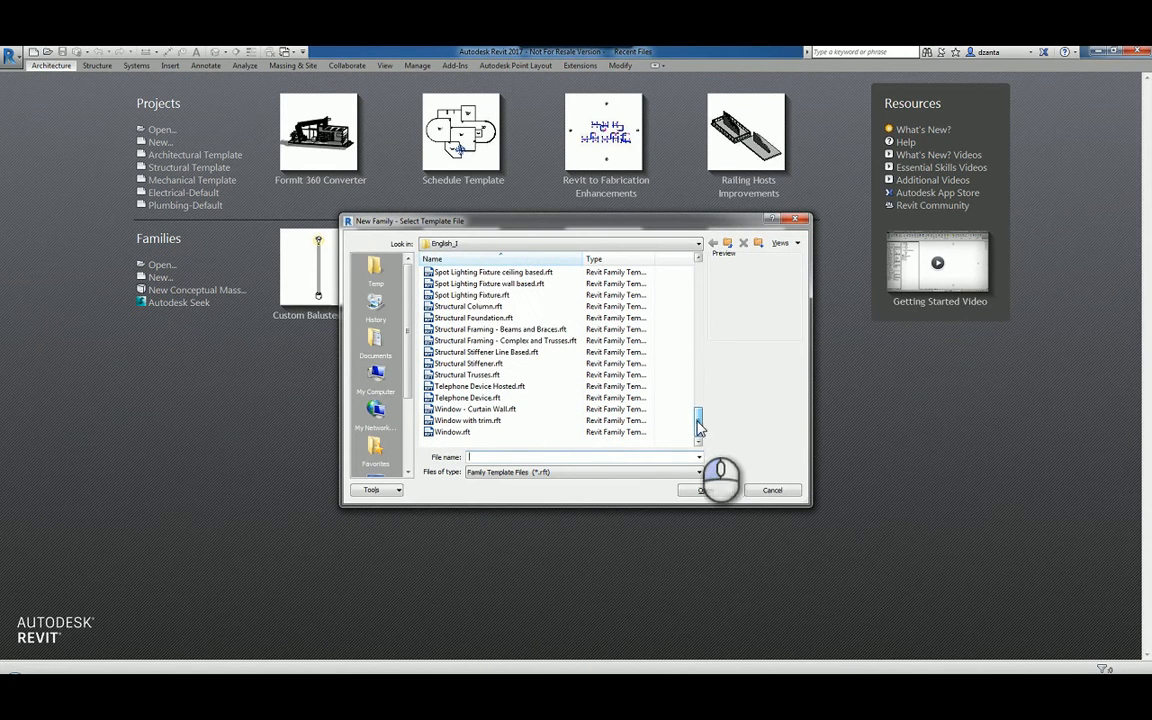
left_click(465, 306)
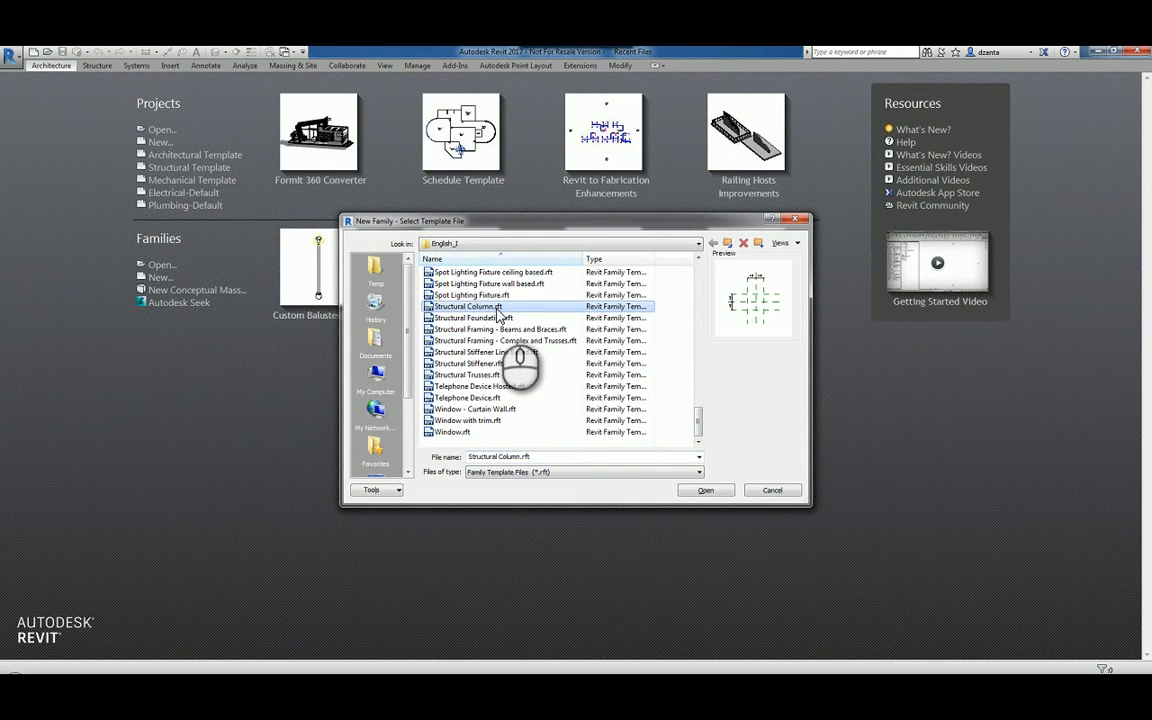
mouse_move(517, 295)
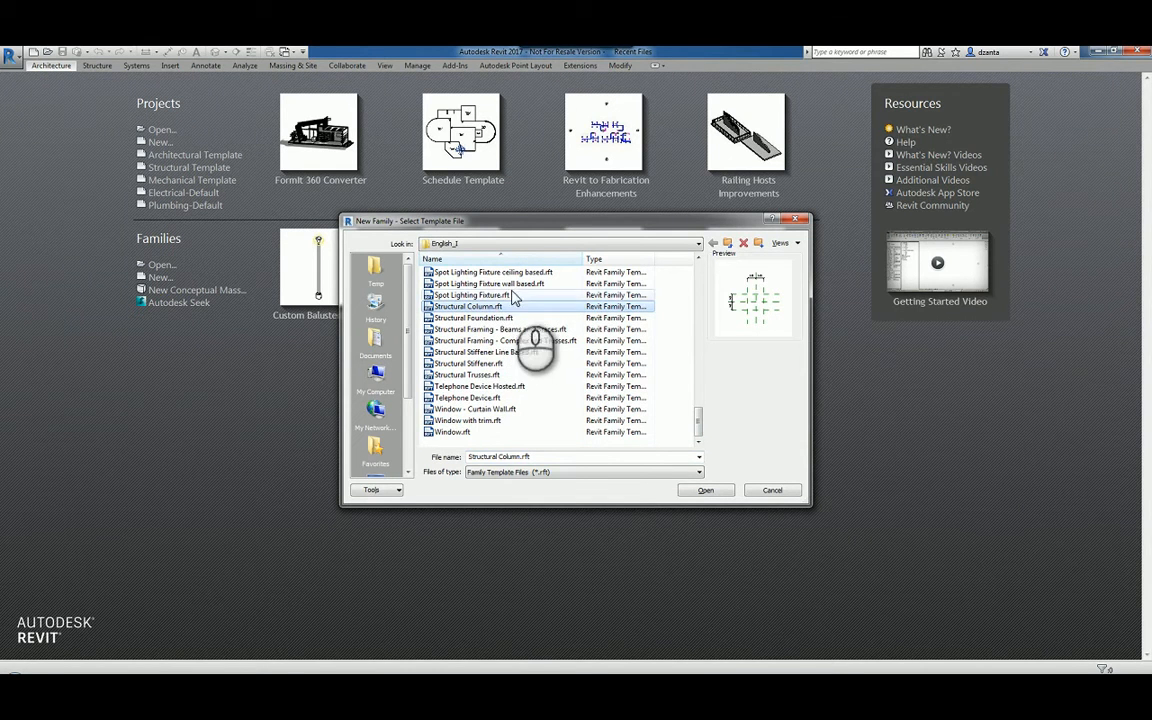
left_click(705, 490)
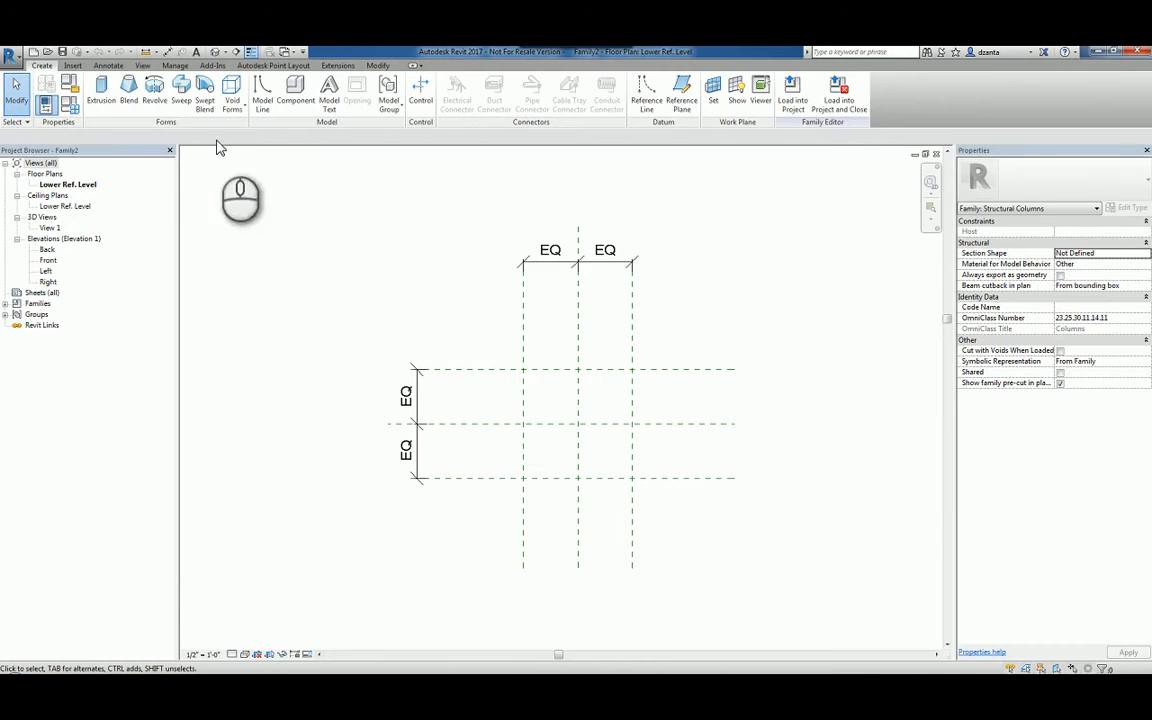
mouse_move(48, 103)
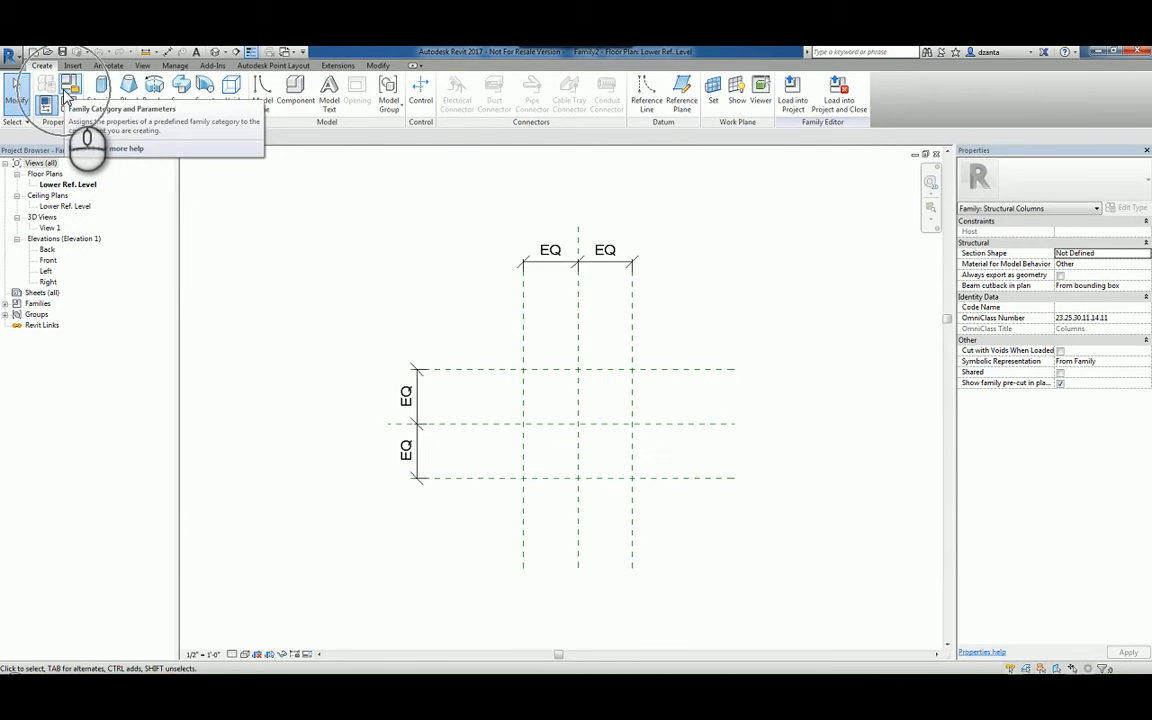
Preview I-shape Parallel, Sloped, Welded and I-split section profiles, ending on I-shape Parallel Flange.
left_click(52, 97)
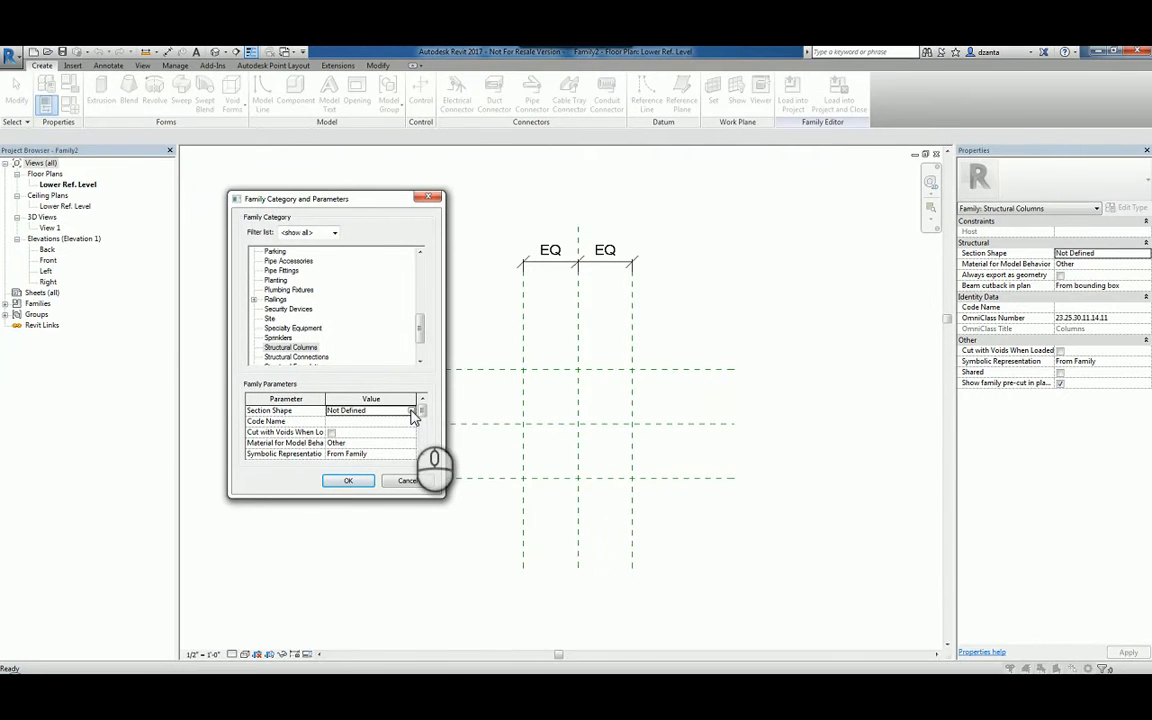
left_click(412, 410)
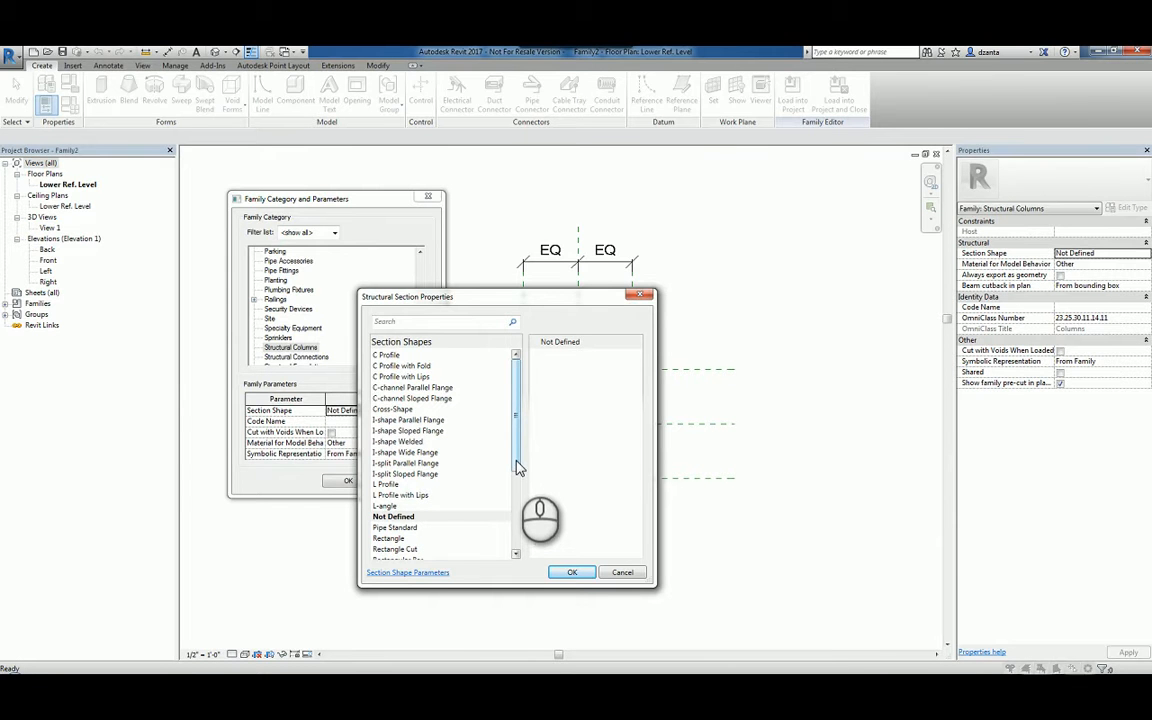
left_click(405, 419)
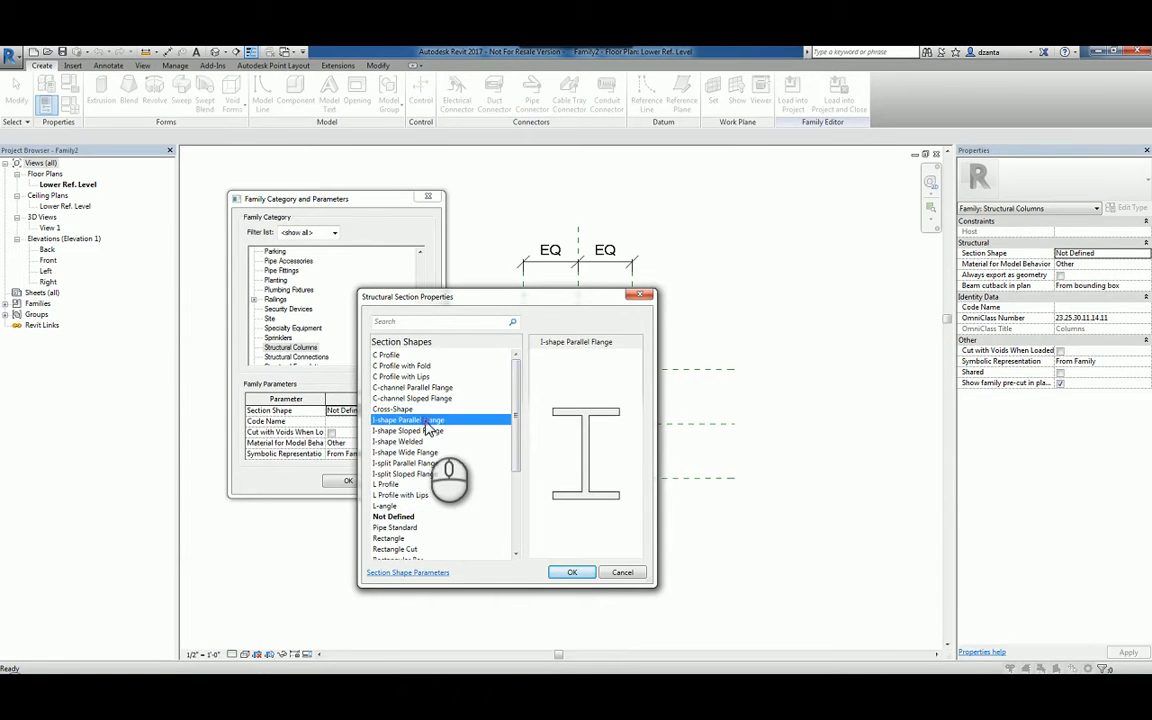
left_click(411, 431)
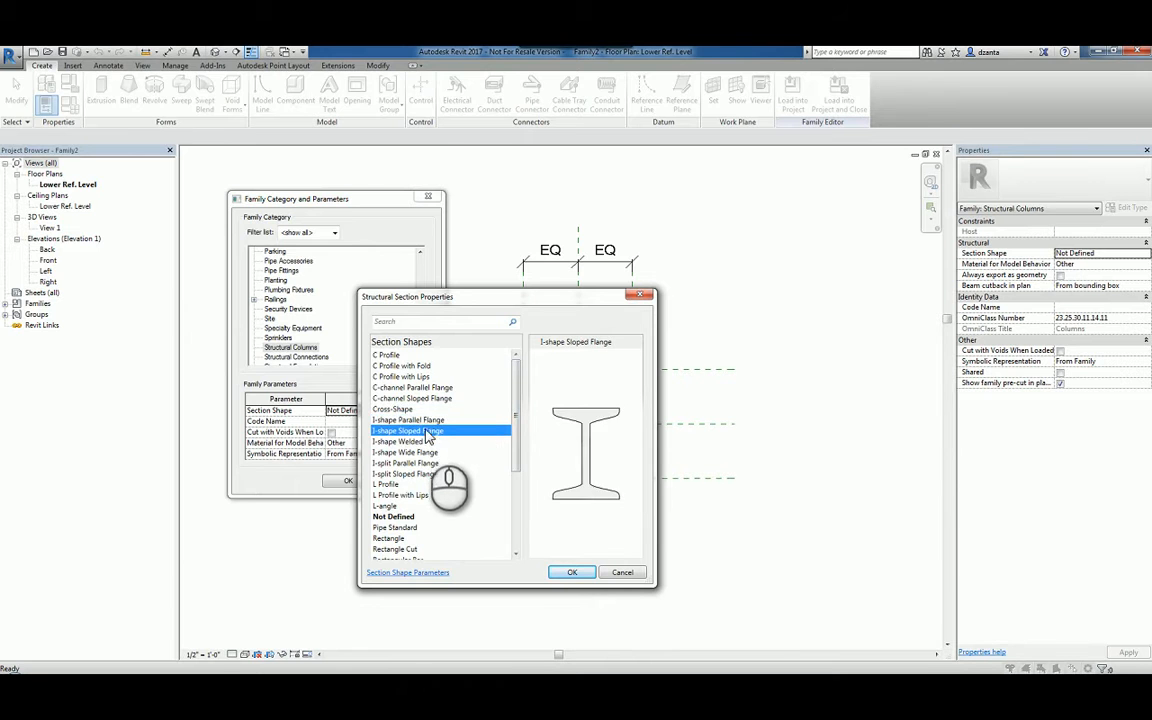
left_click(401, 441)
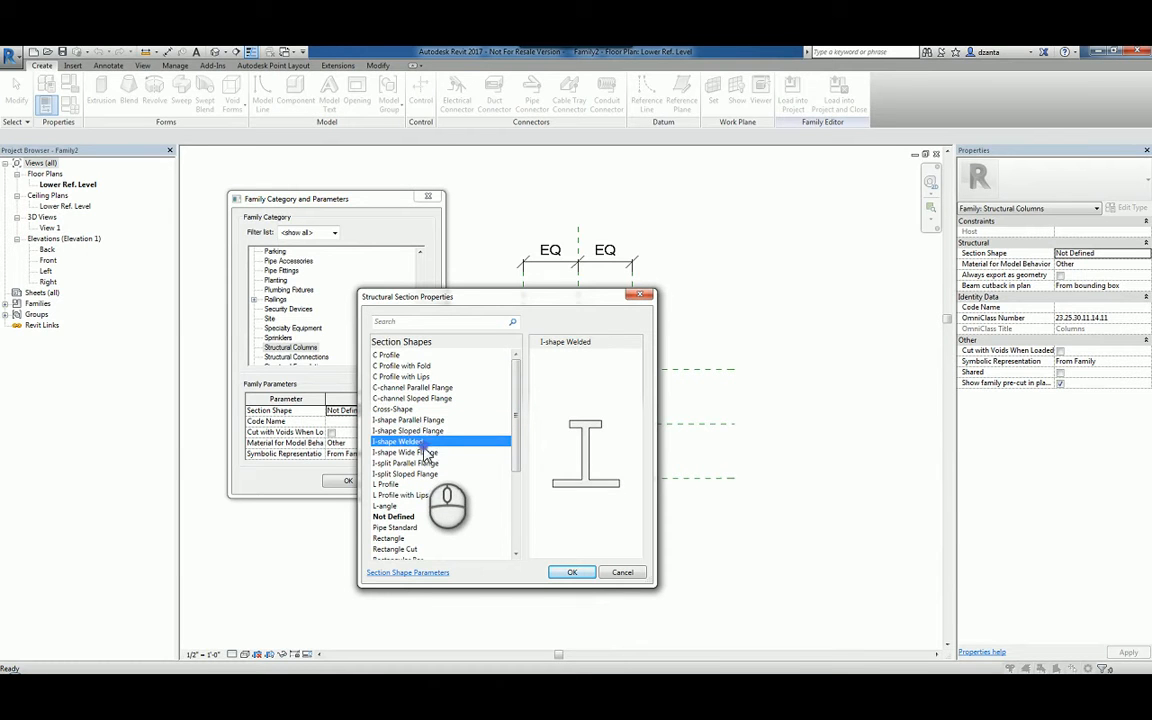
left_click(406, 463)
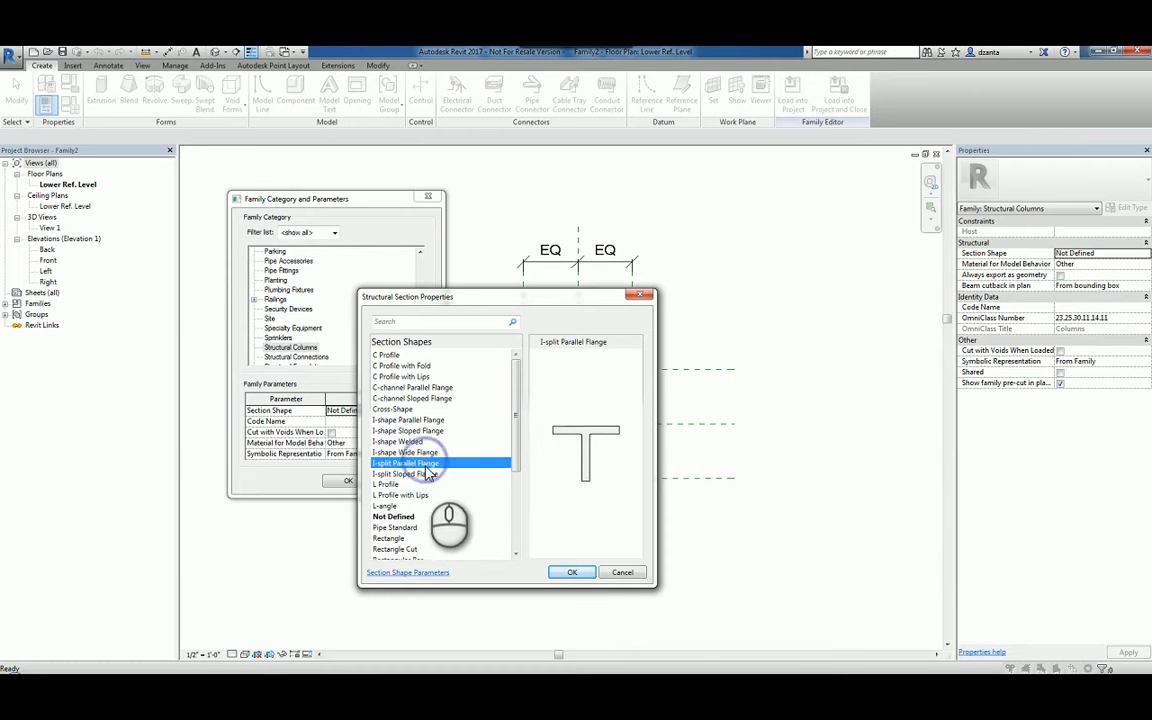
left_click(405, 474)
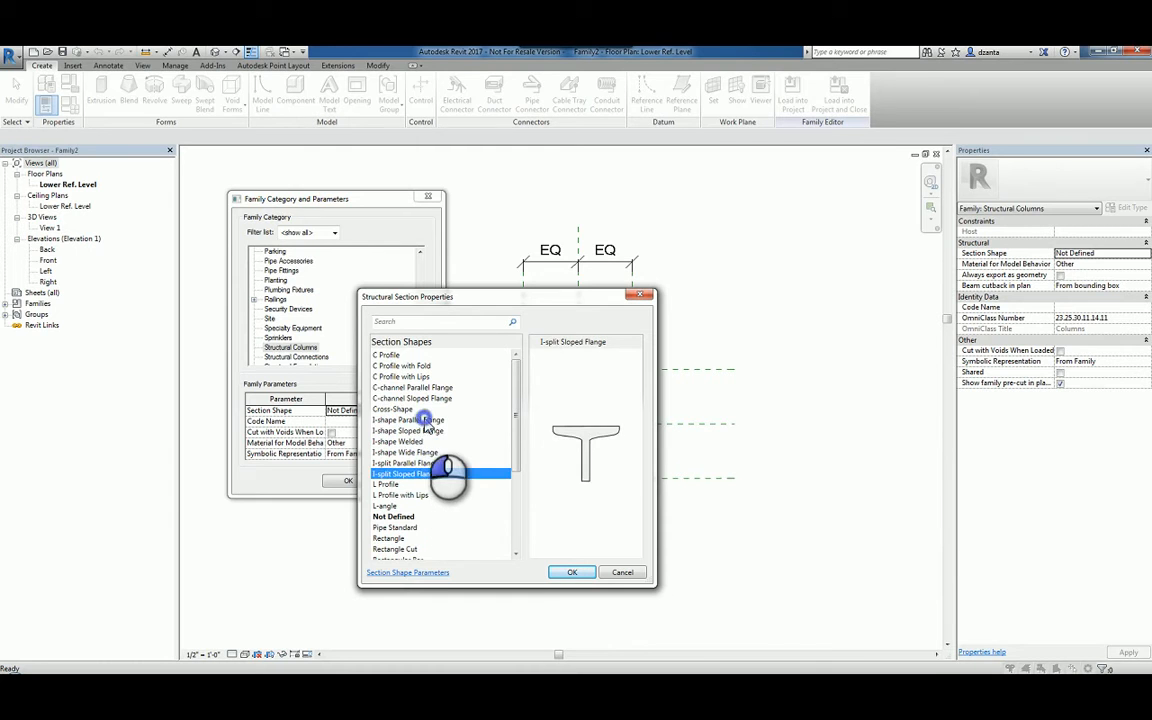
left_click(407, 419)
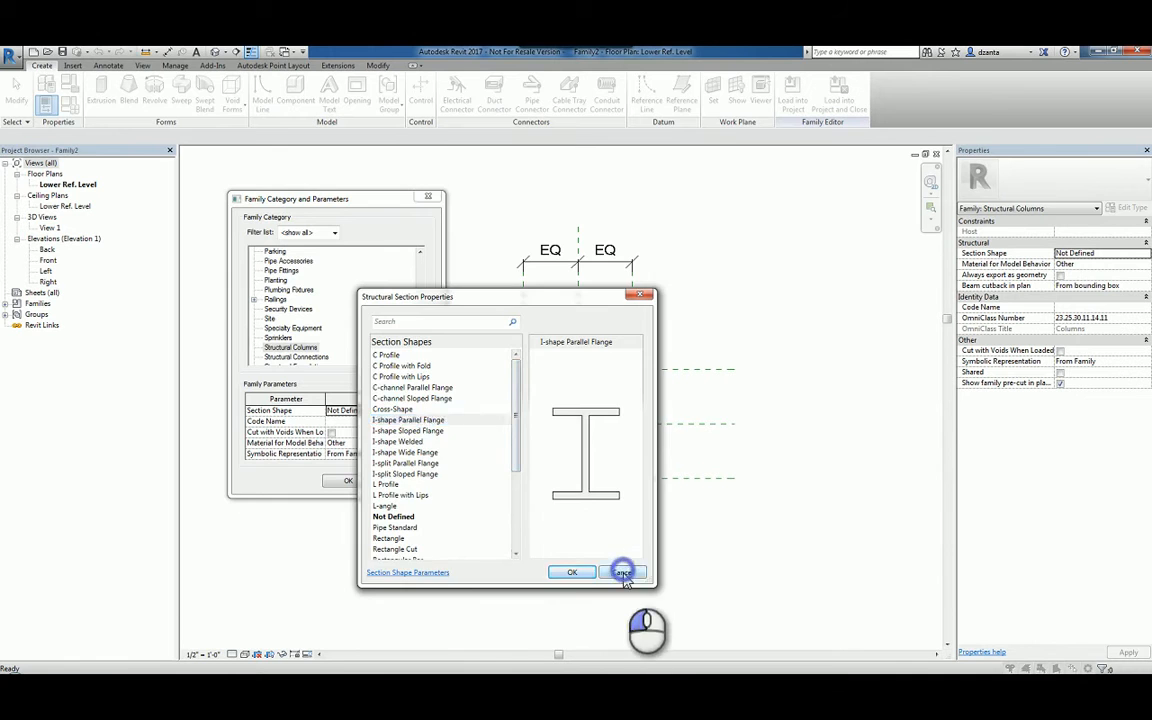
Cancel Structural Section Properties, keeping the section shape Not Defined.
left_click(622, 572)
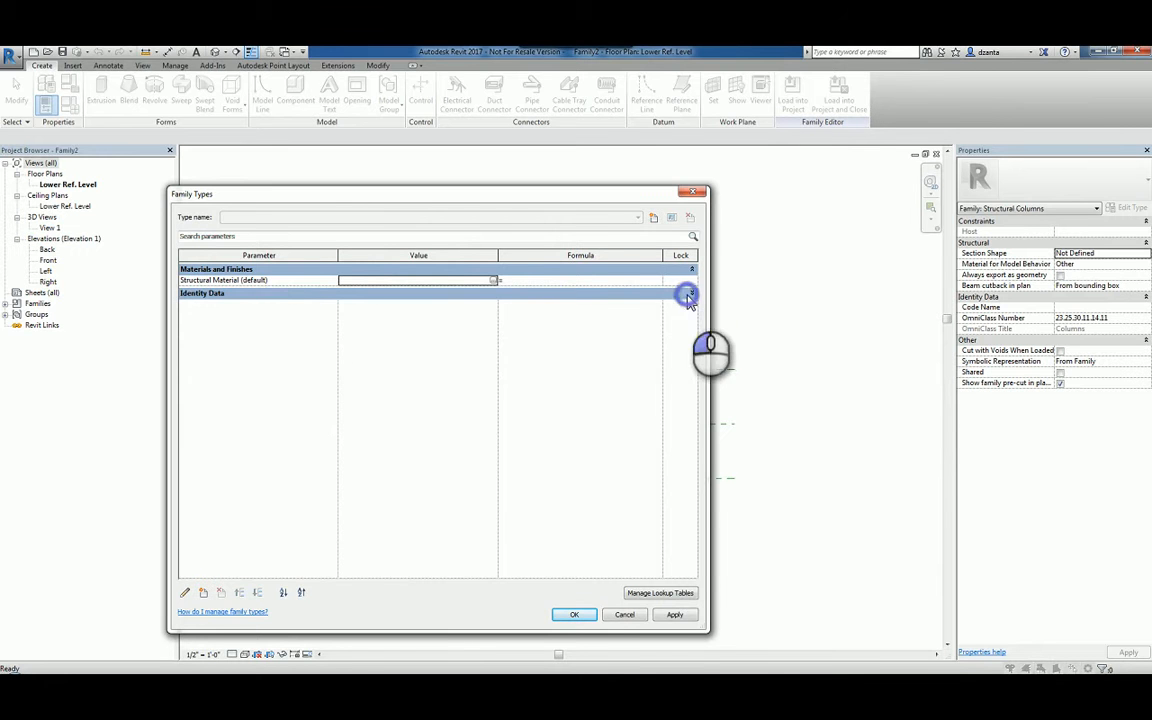
left_click(689, 293)
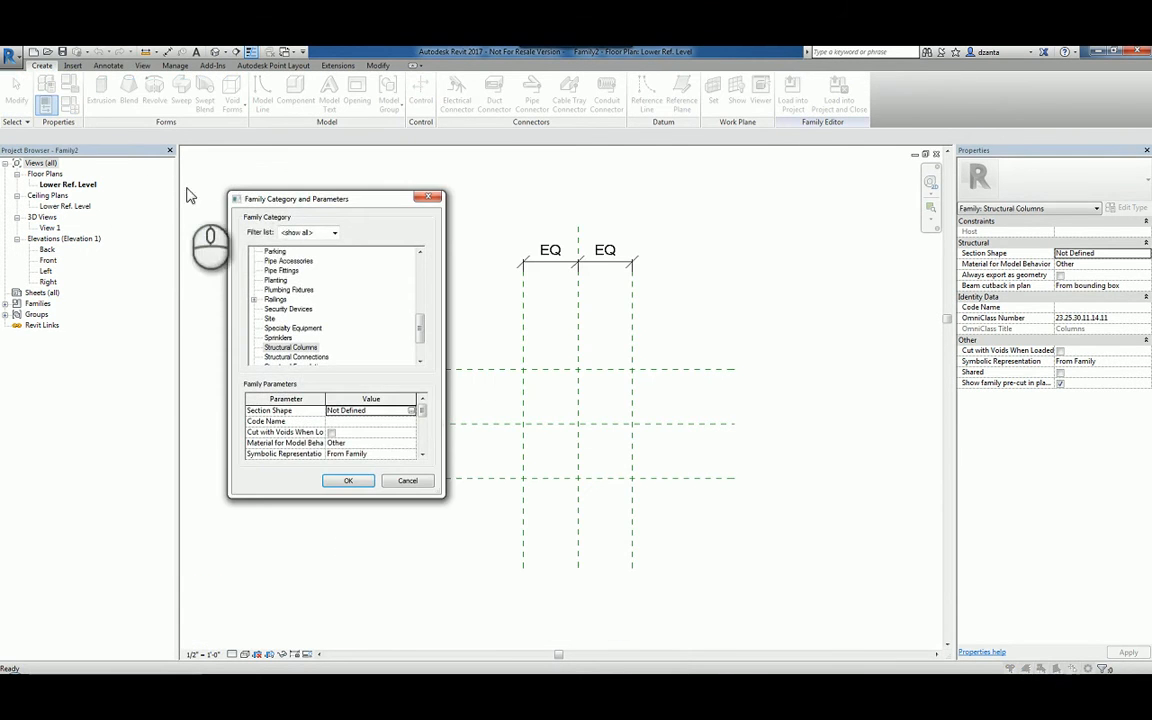
Set the column family's section shape to I-shape Parallel Flange.
left_click(410, 410)
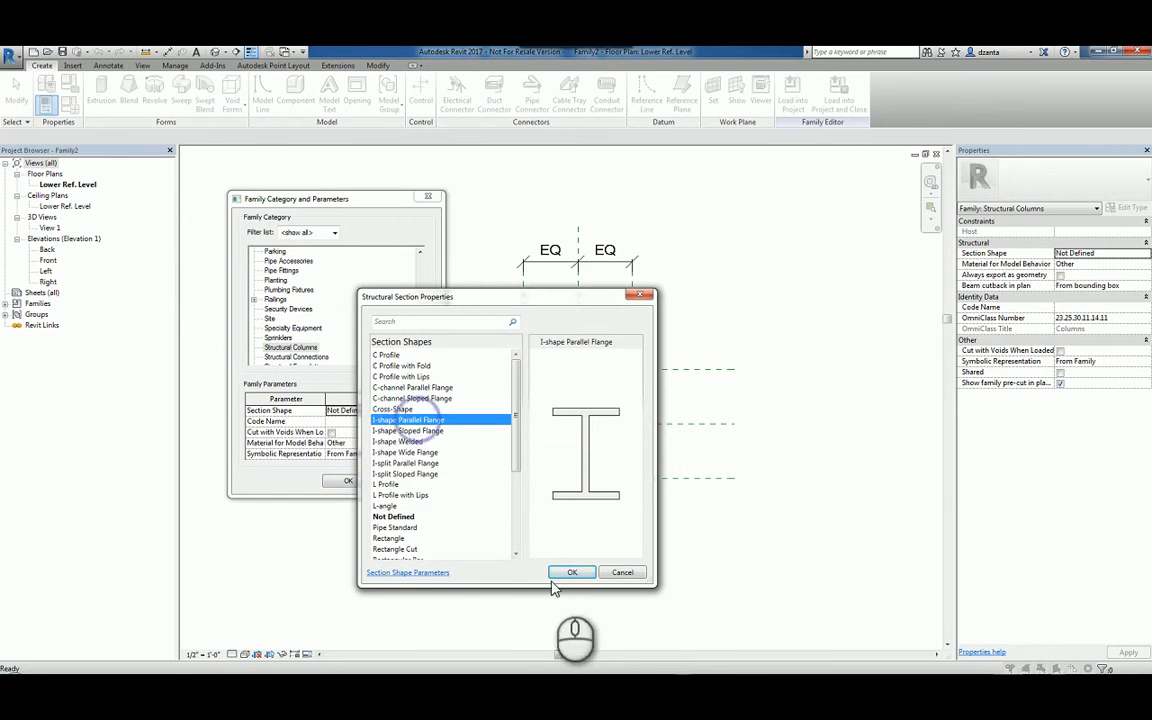
left_click(572, 572)
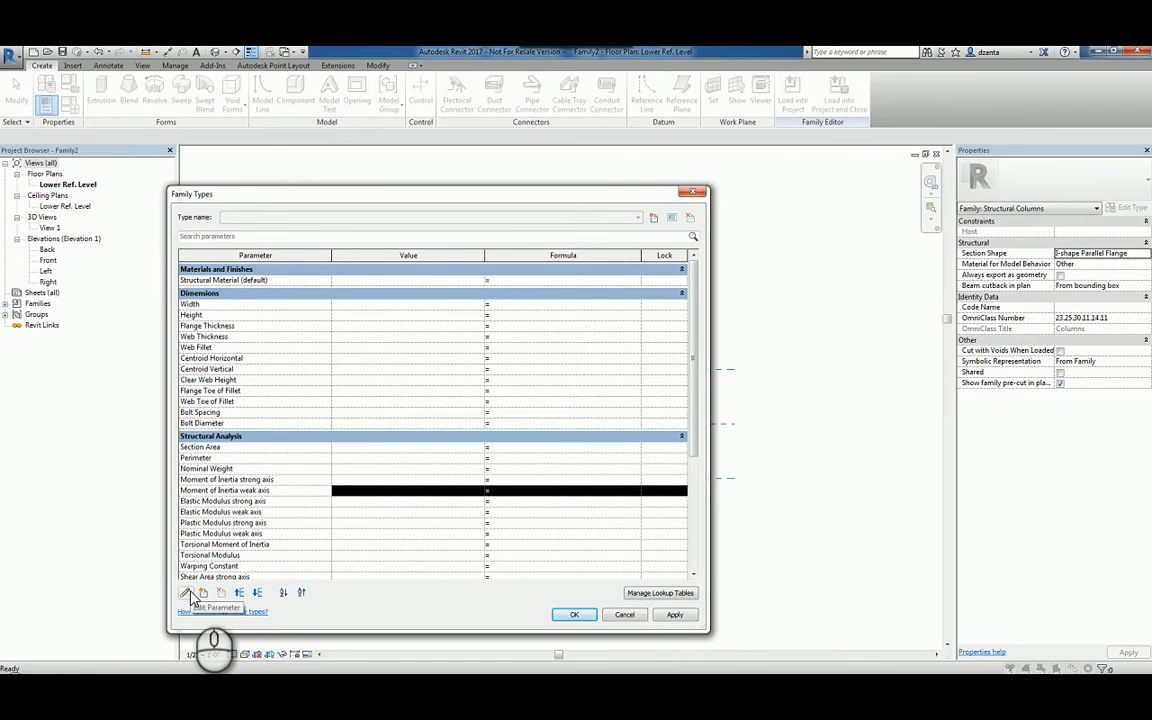
left_click(183, 596)
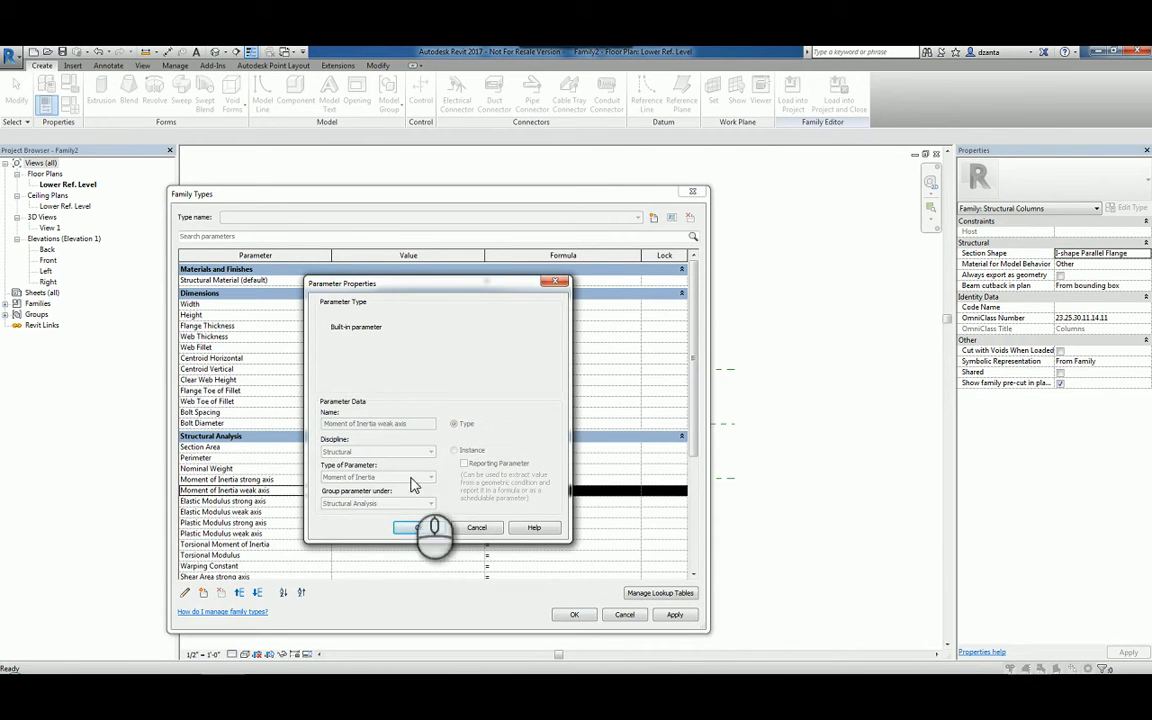
mouse_move(365, 337)
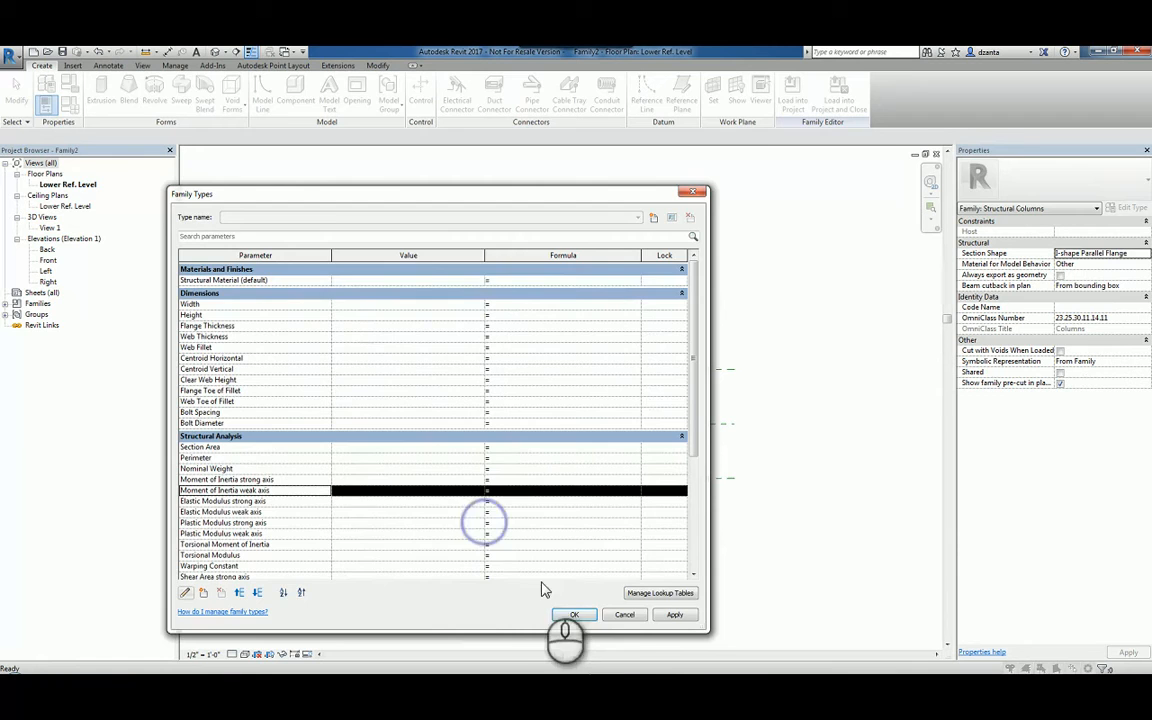
left_click(575, 615)
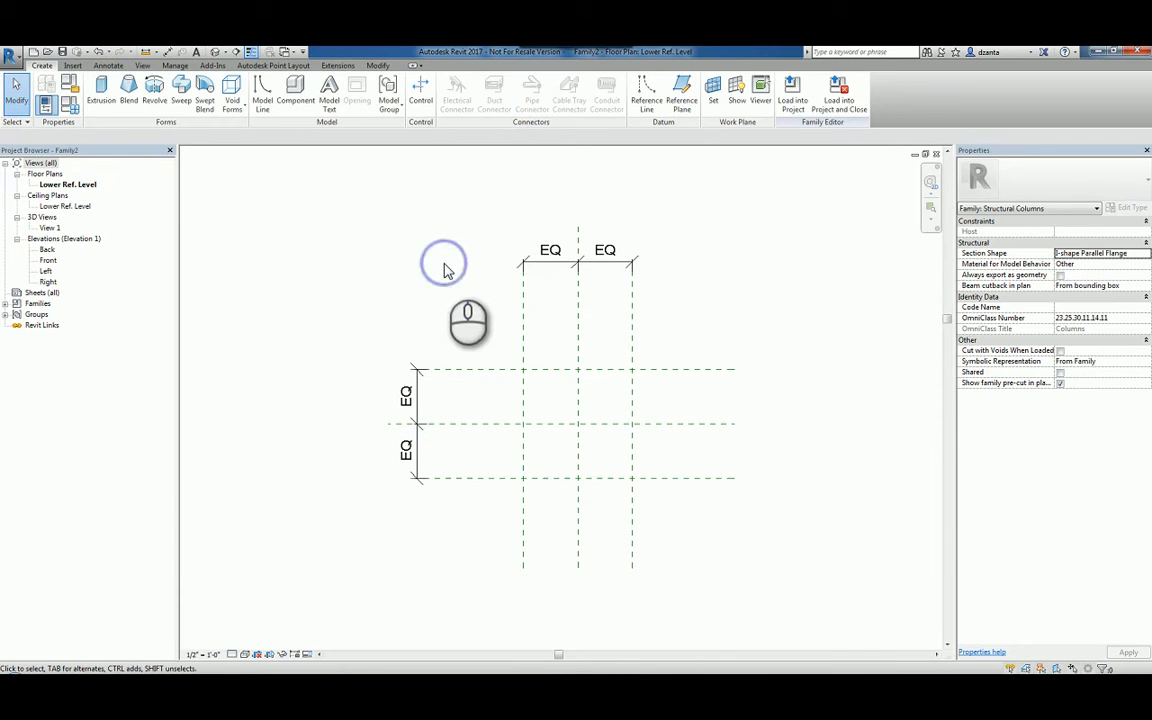
mouse_move(127, 124)
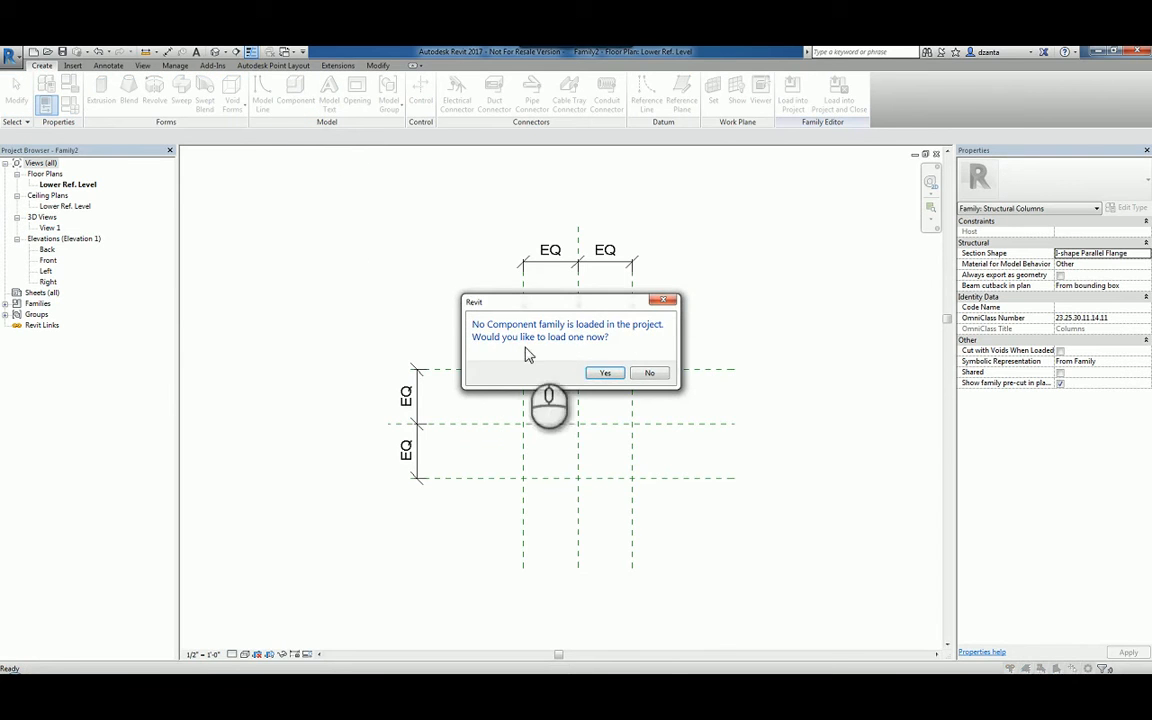
left_click(604, 372)
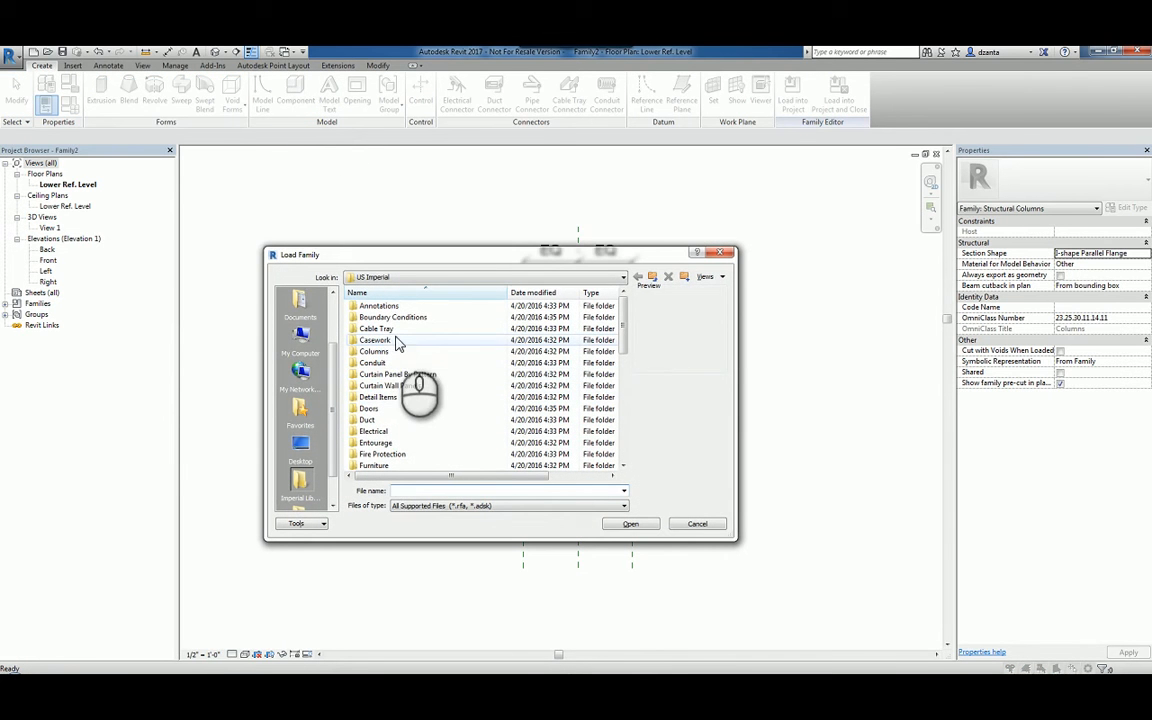
left_click(379, 397)
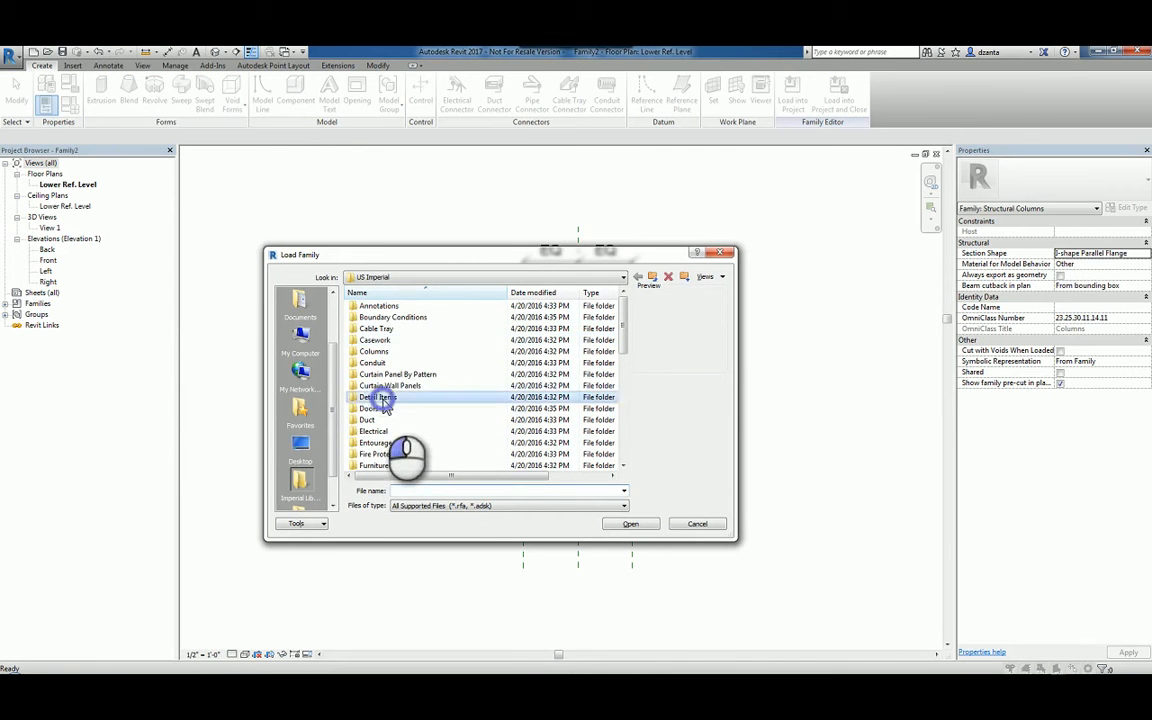
double_click(380, 397)
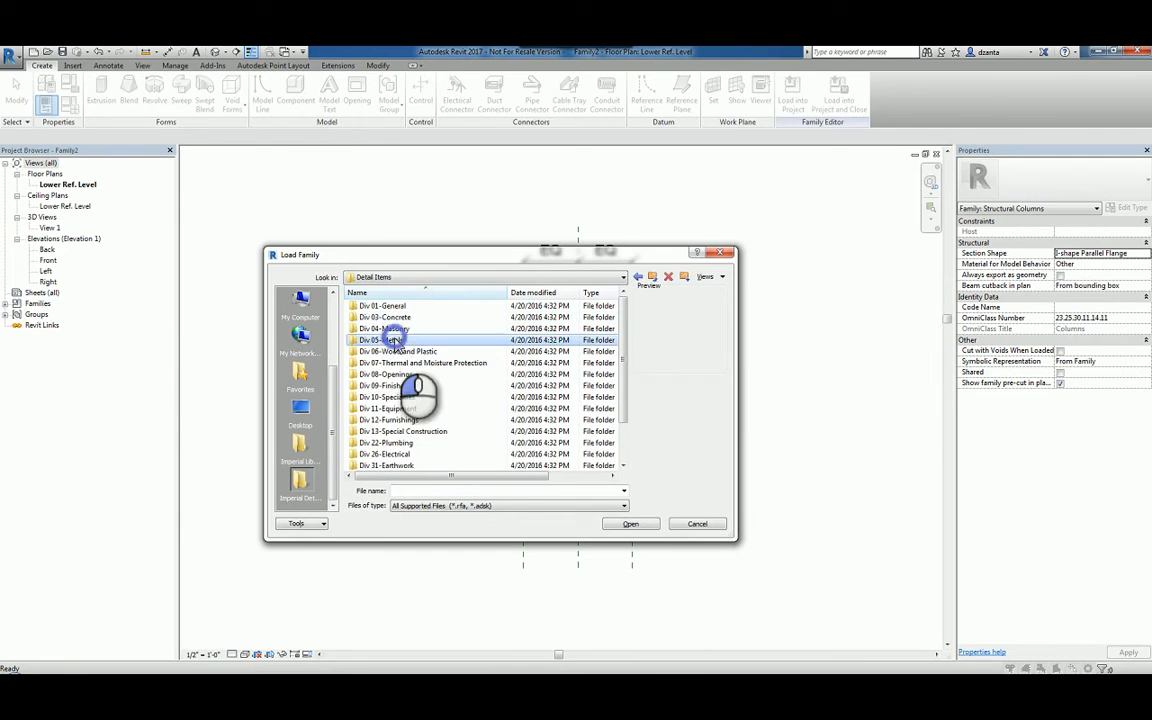
double_click(383, 339)
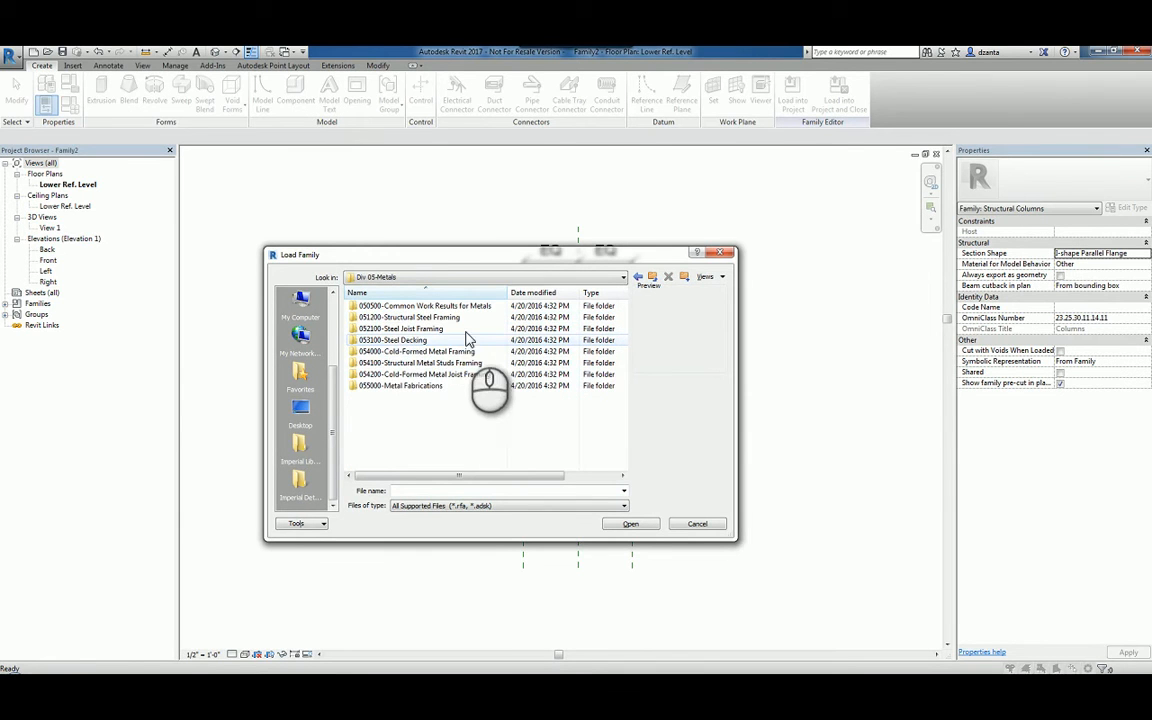
double_click(415, 317)
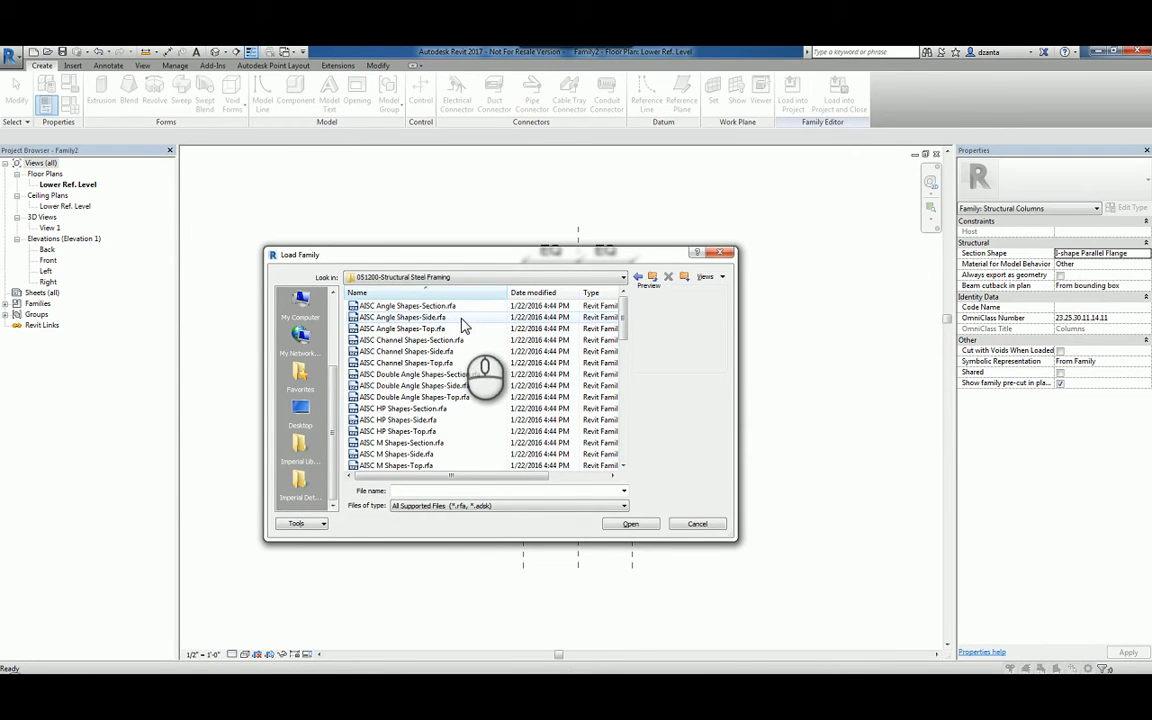
scroll("down", 3)
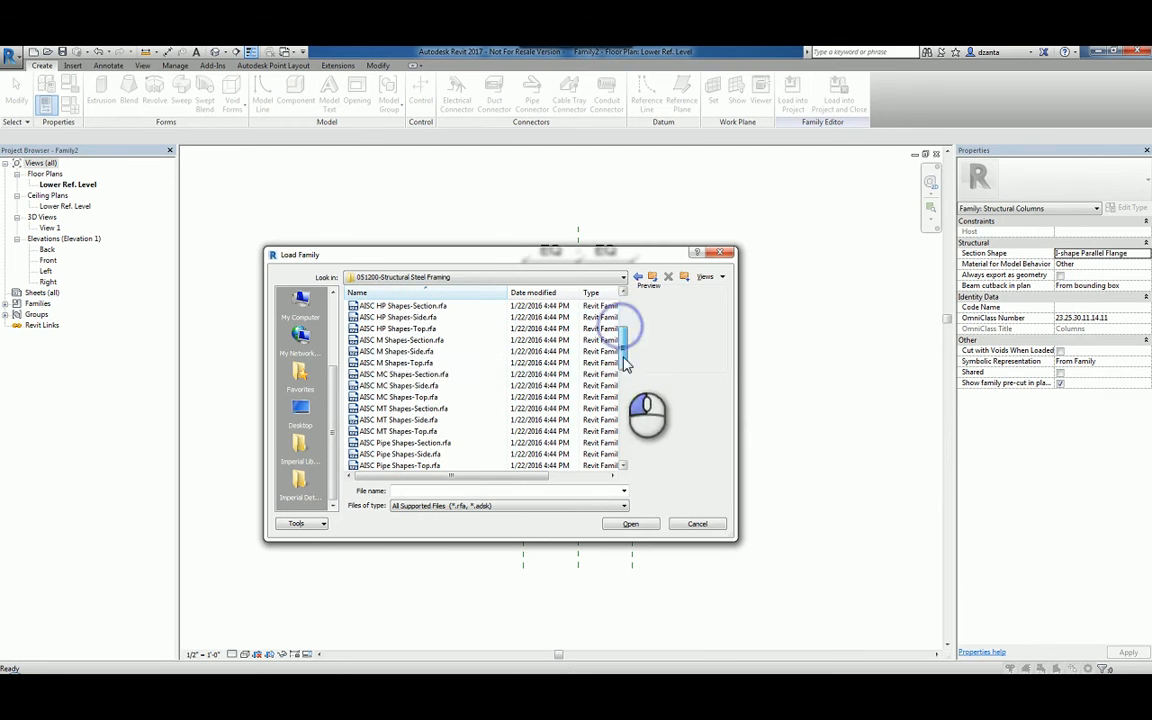
left_click(404, 374)
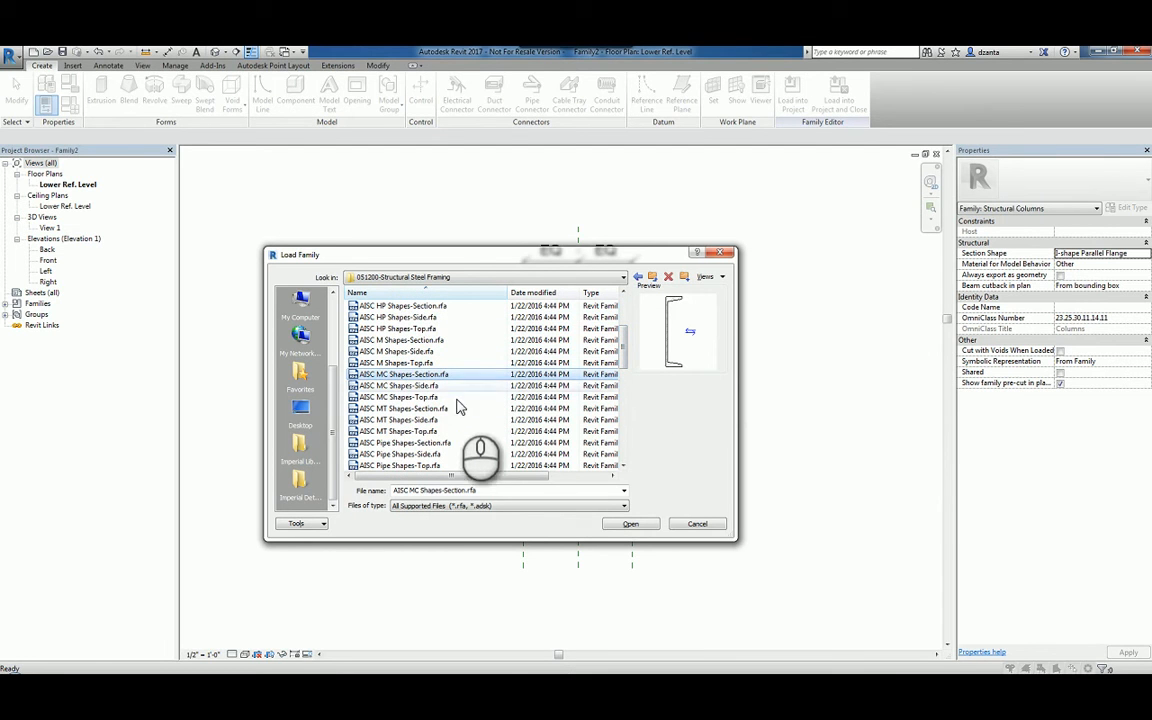
scroll("down", 3)
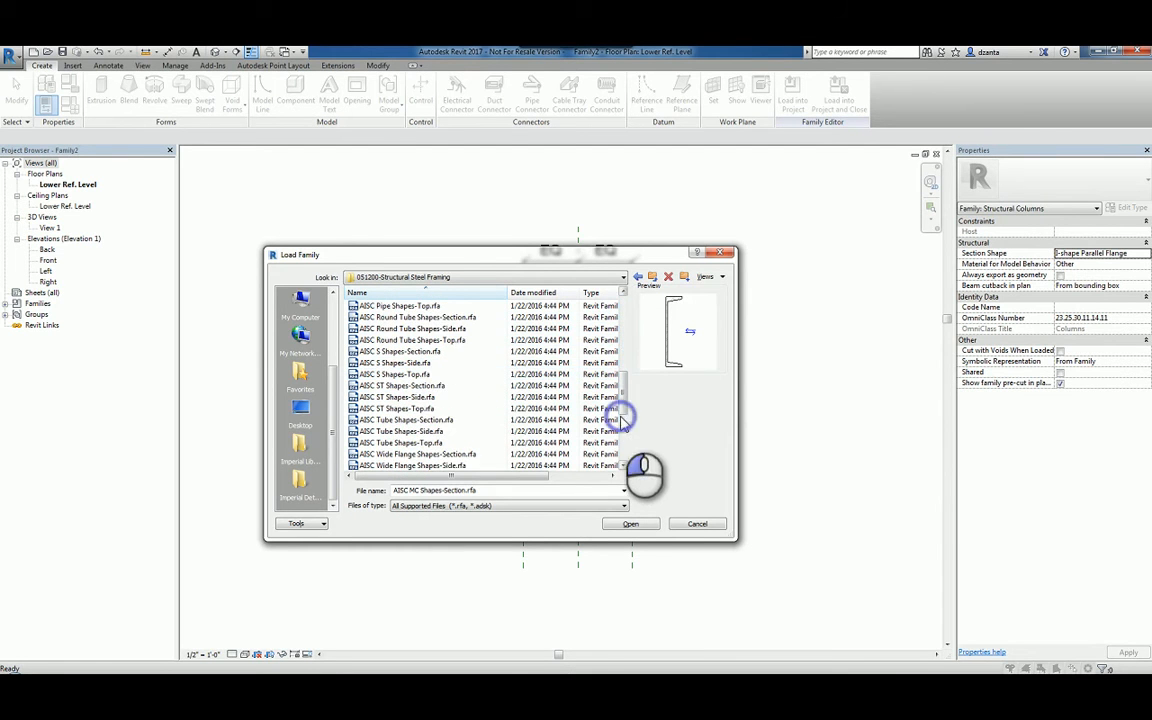
left_click(403, 385)
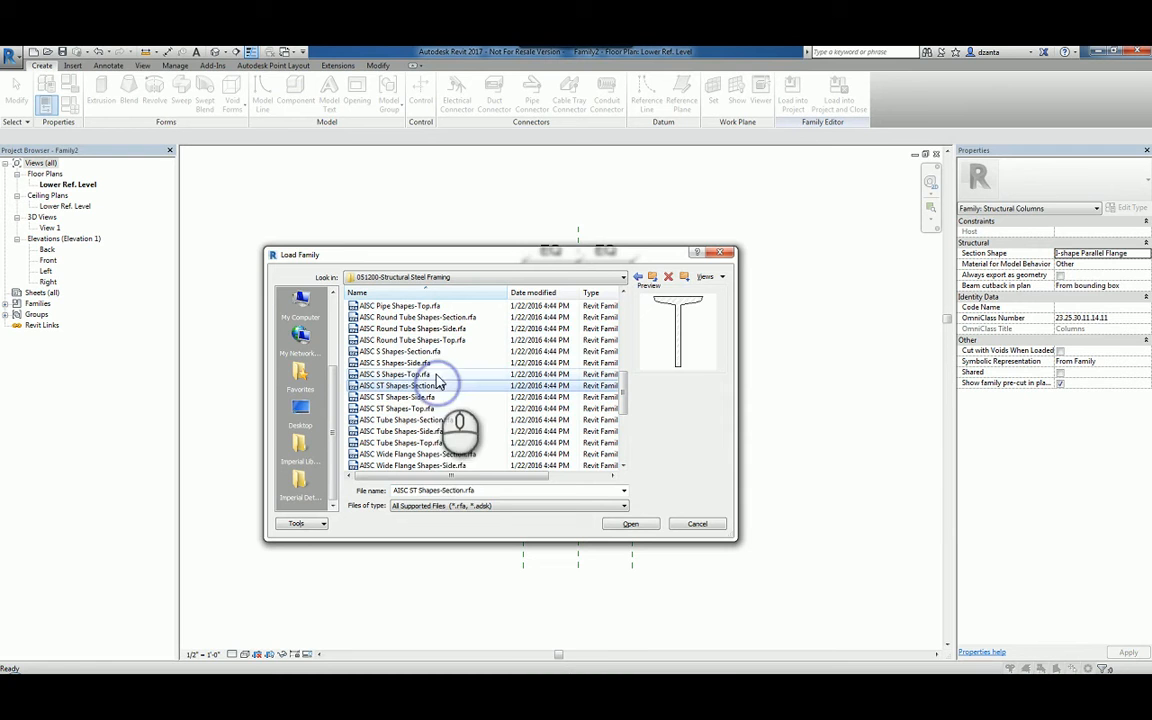
left_click(405, 363)
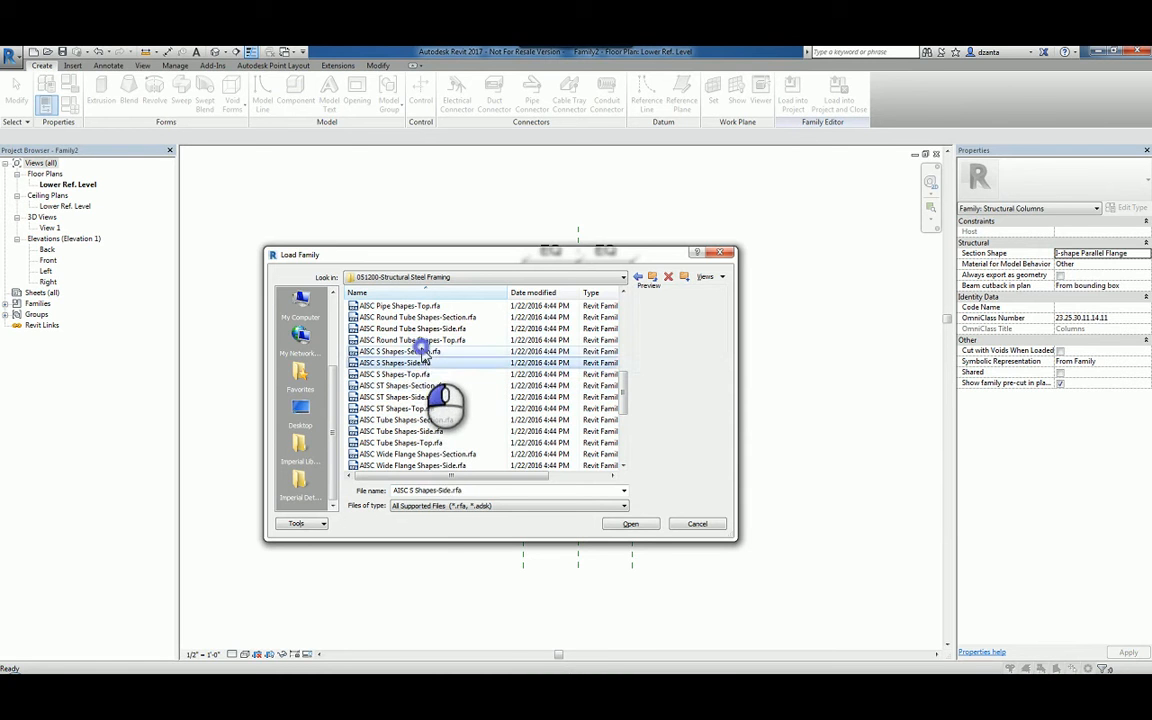
left_click(418, 351)
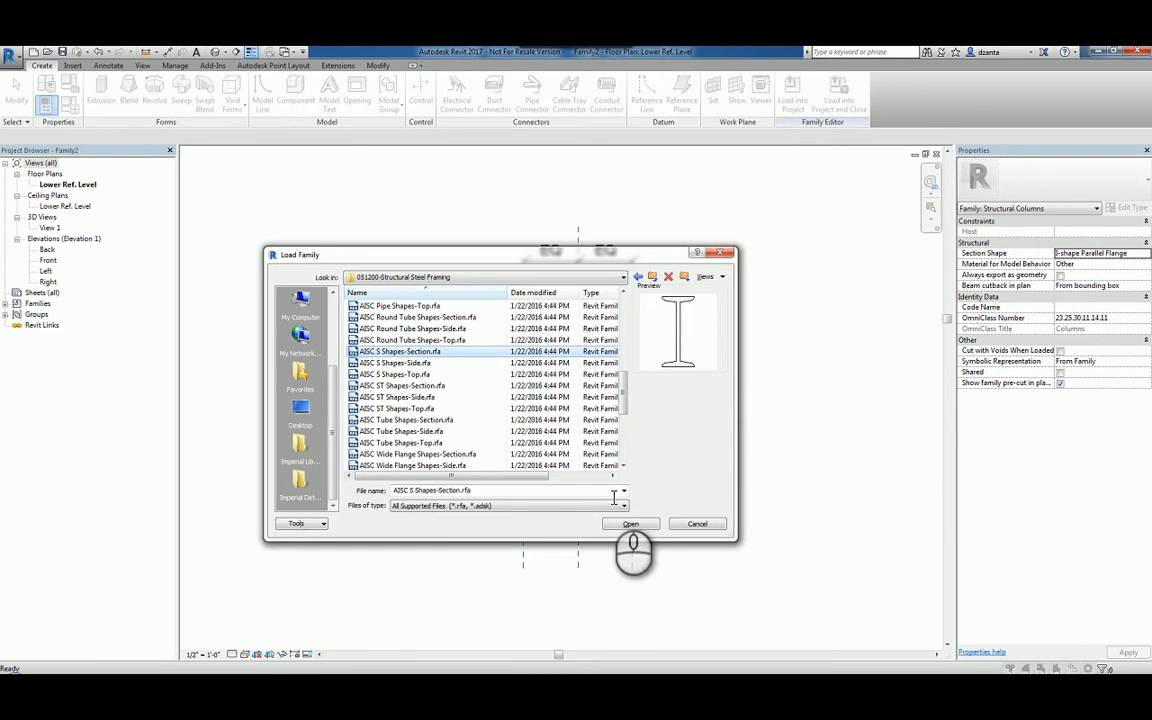
left_click(630, 524)
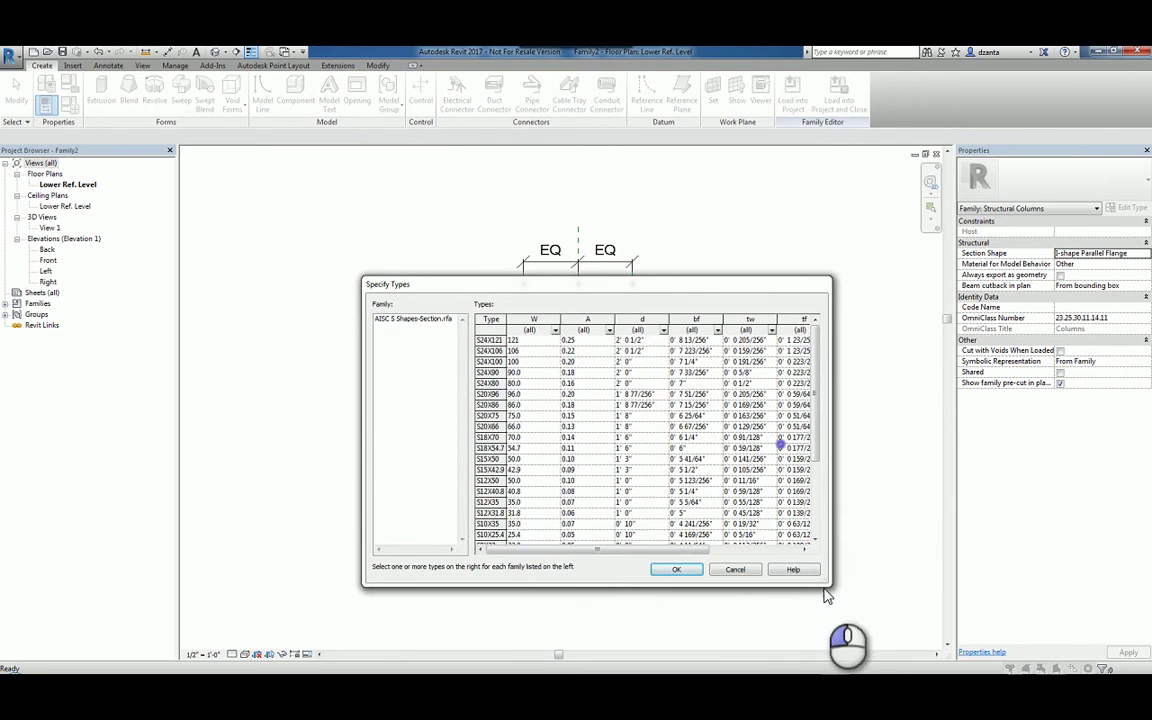
left_click(676, 569)
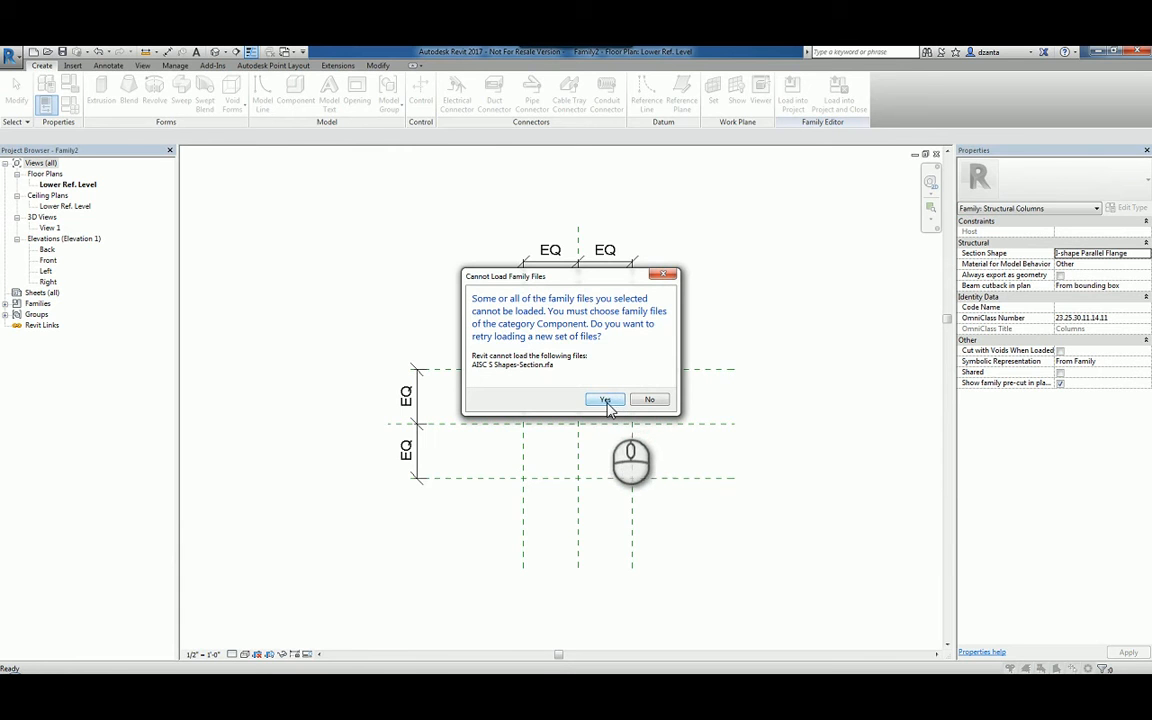
mouse_move(650, 401)
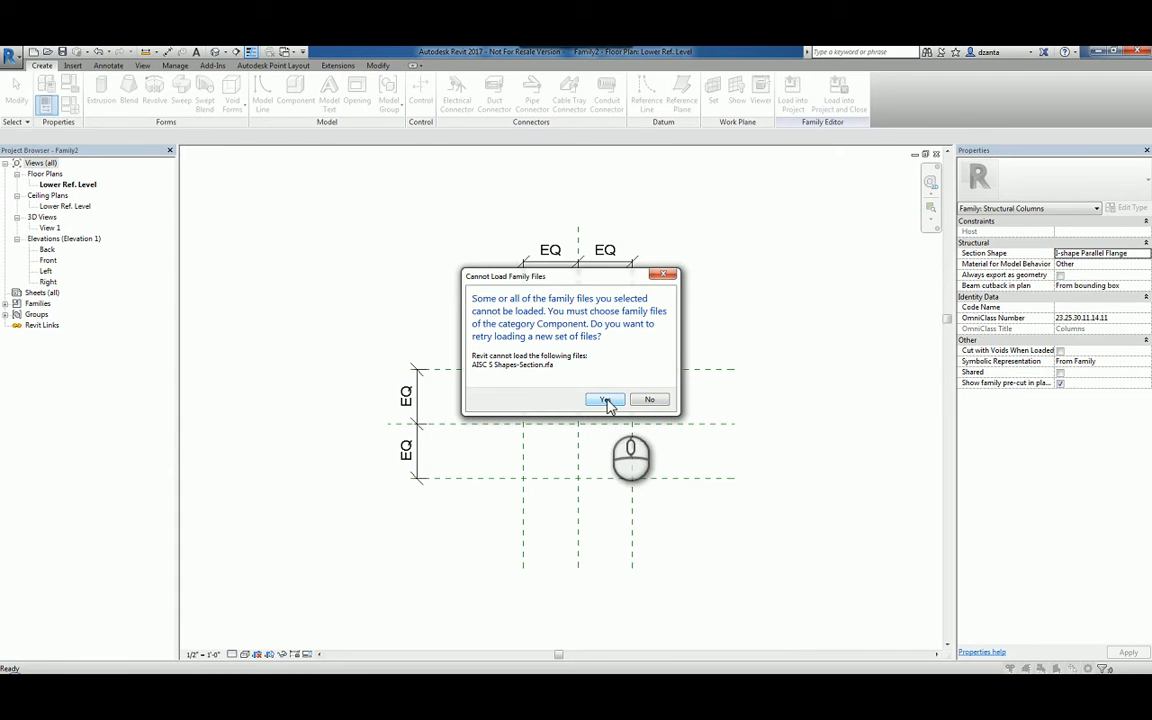
left_click(604, 399)
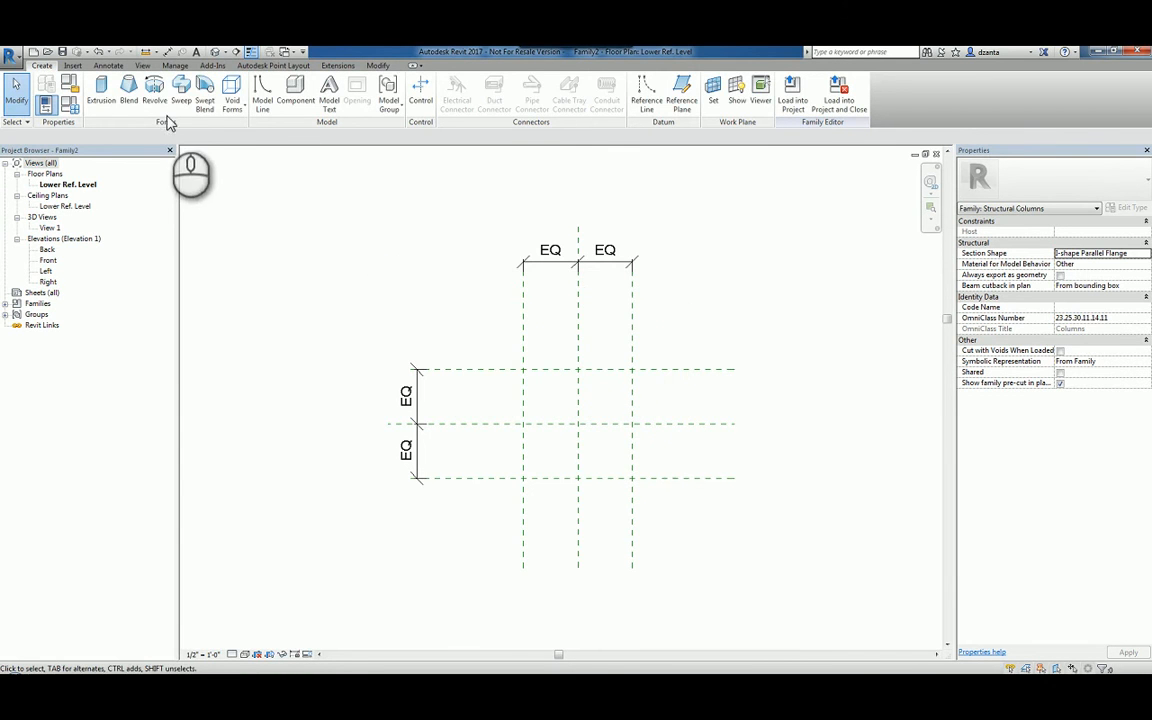
Load Structural Columns > Steel > HP-Bearing Pile-Column.rfa with type HP12X74.
left_click(290, 95)
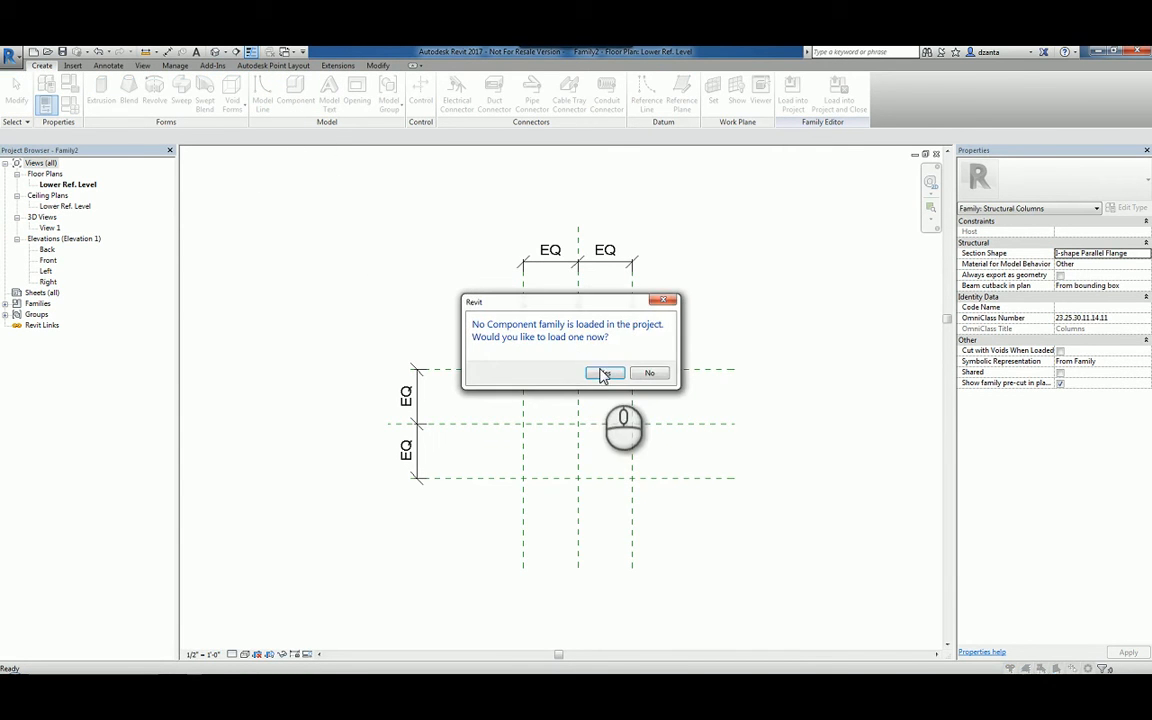
left_click(603, 373)
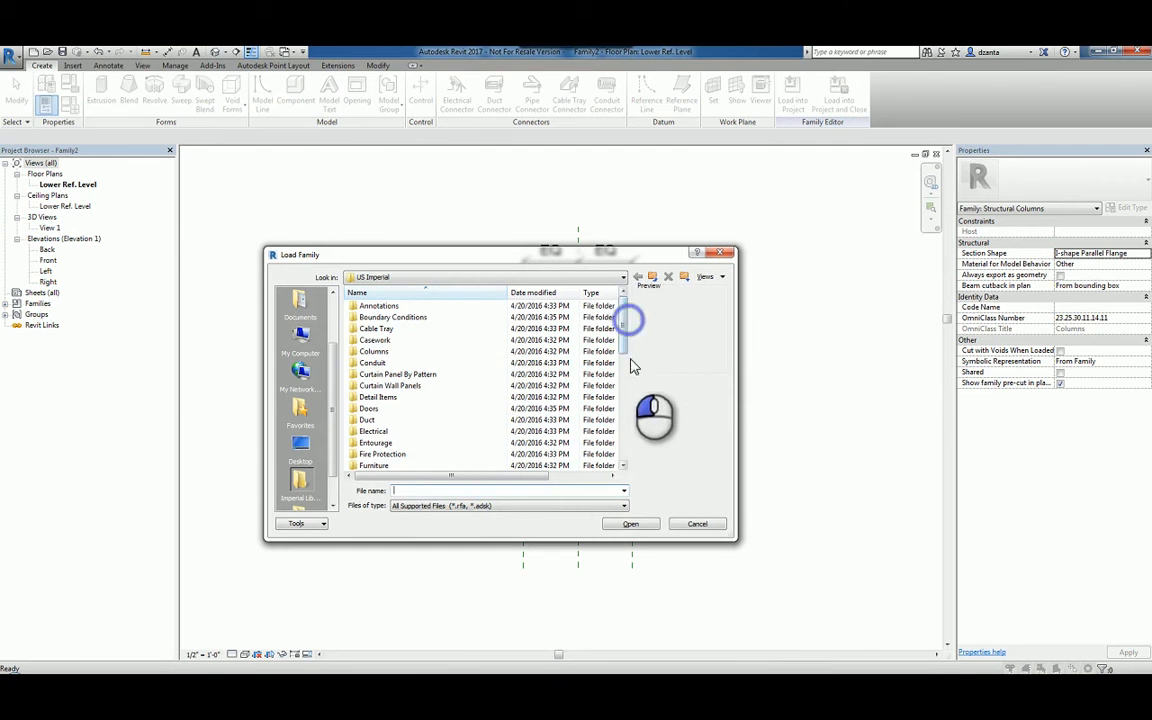
scroll("down", 3)
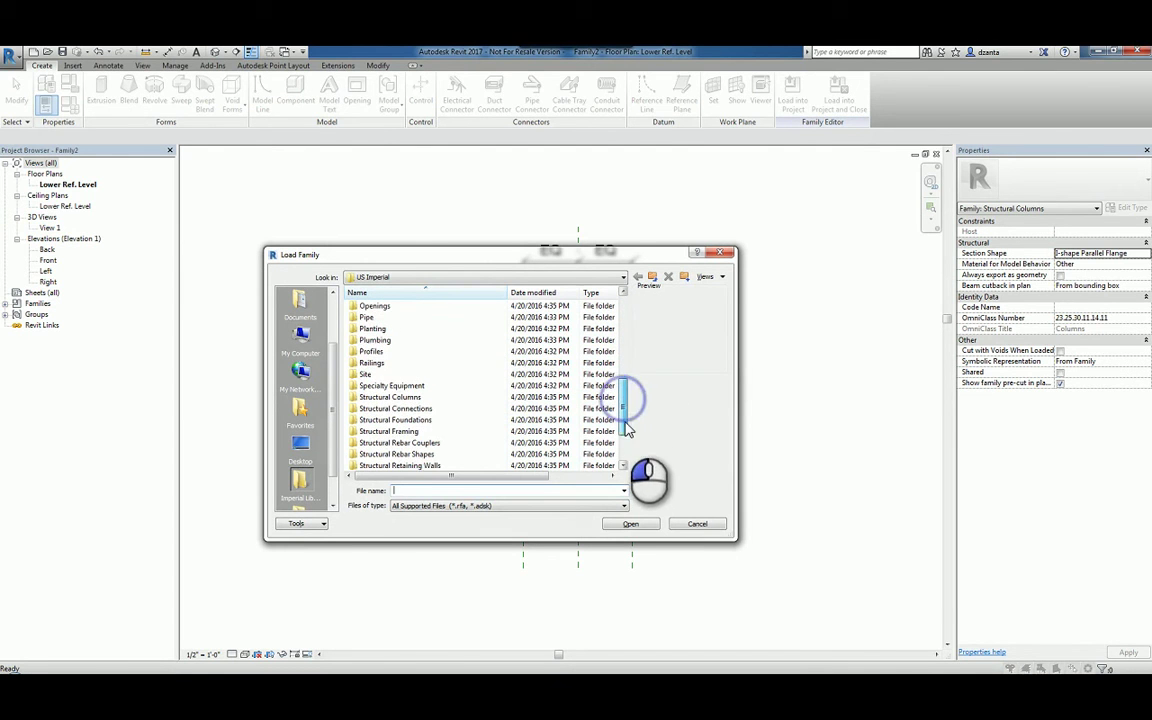
double_click(394, 397)
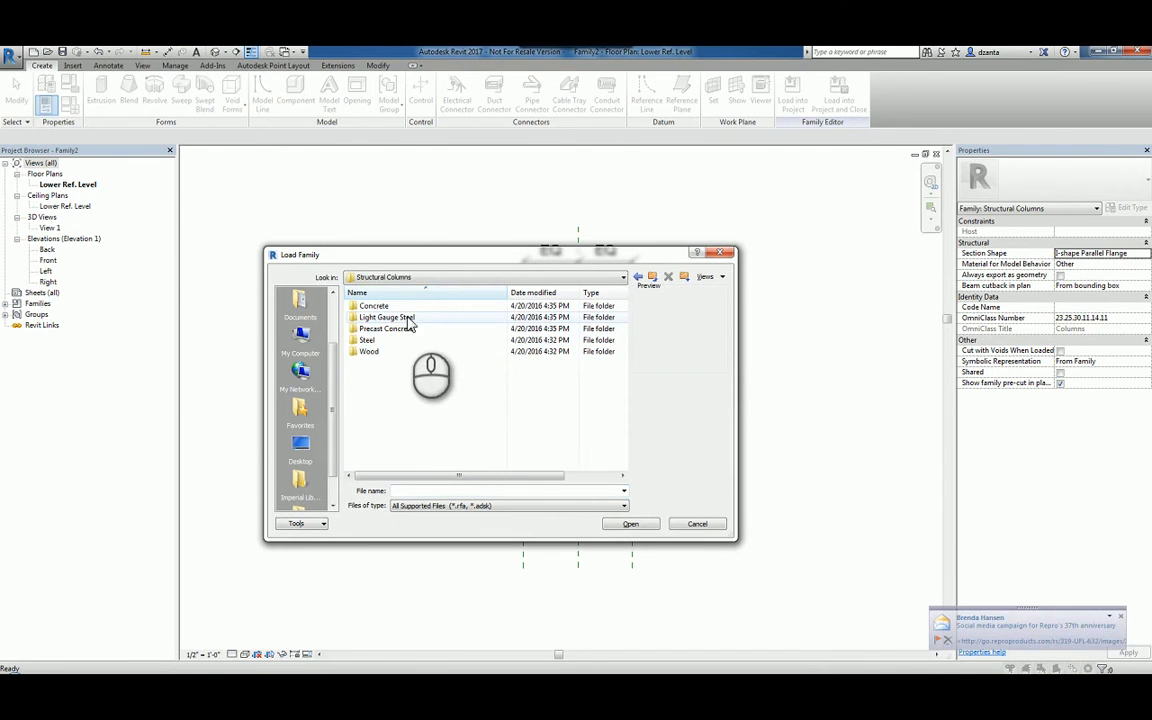
double_click(366, 340)
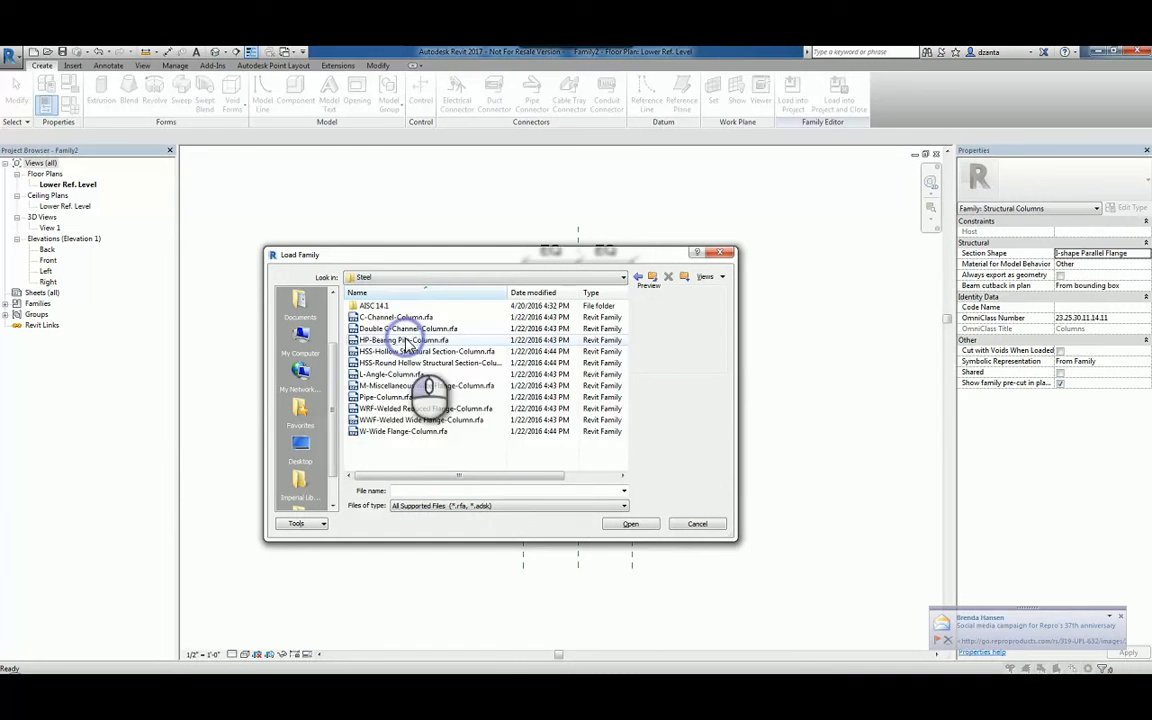
left_click(410, 328)
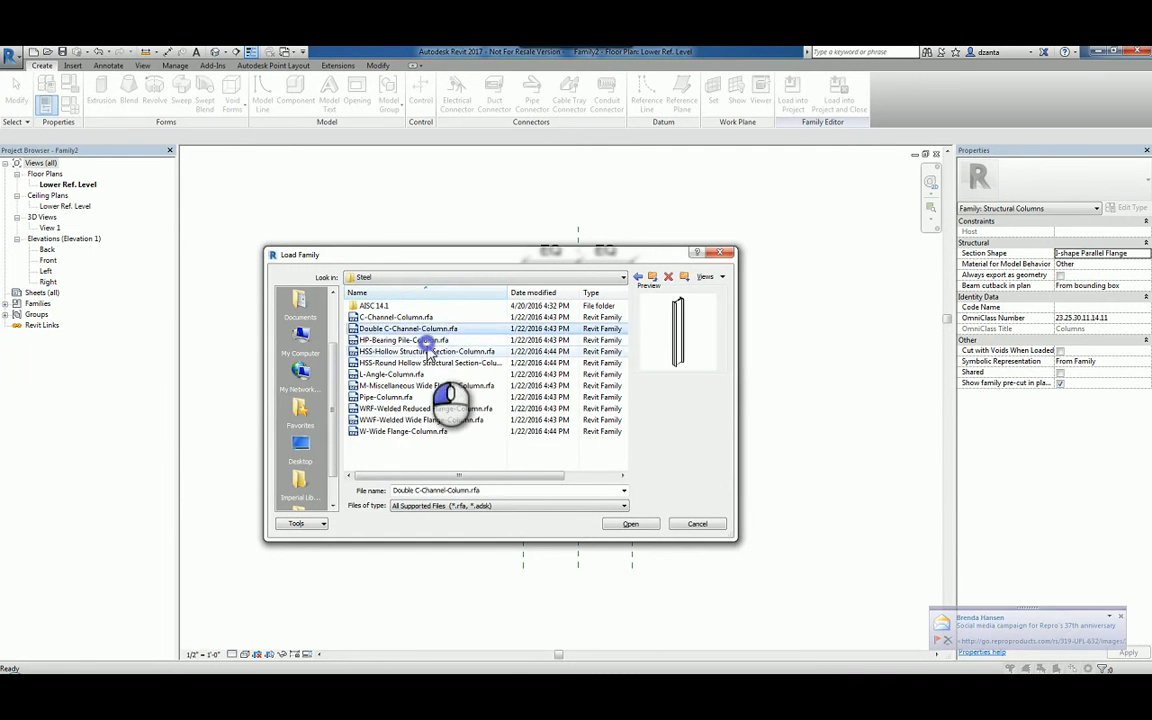
left_click(403, 340)
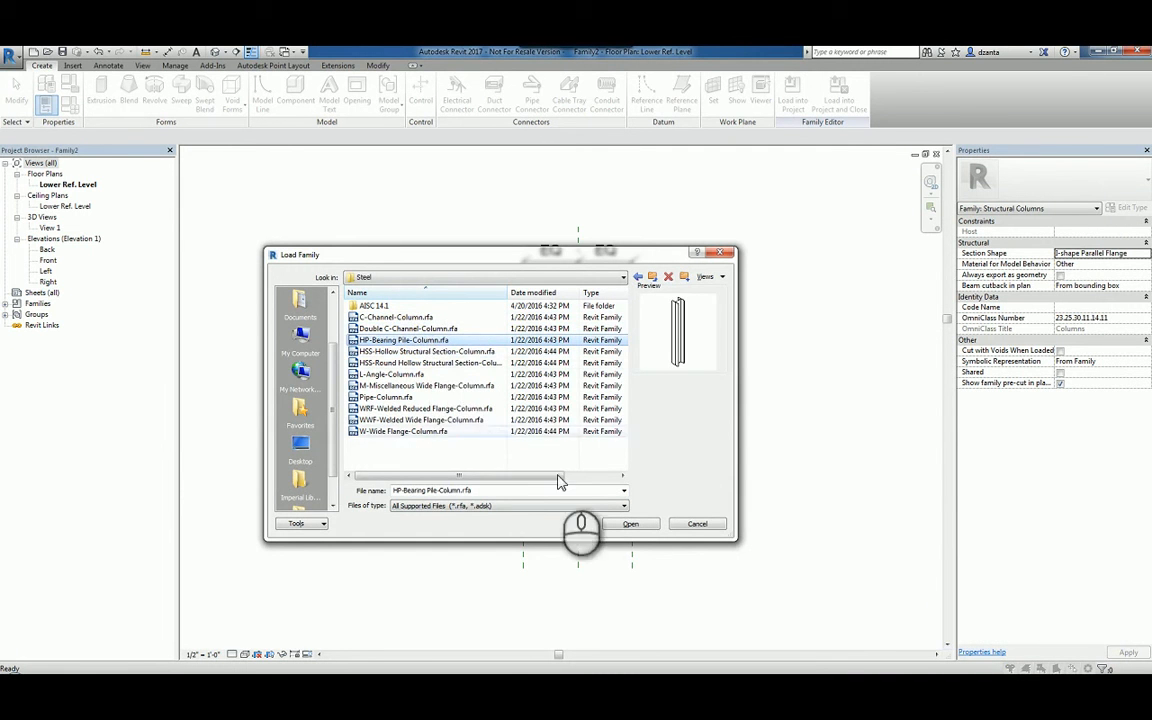
left_click(633, 524)
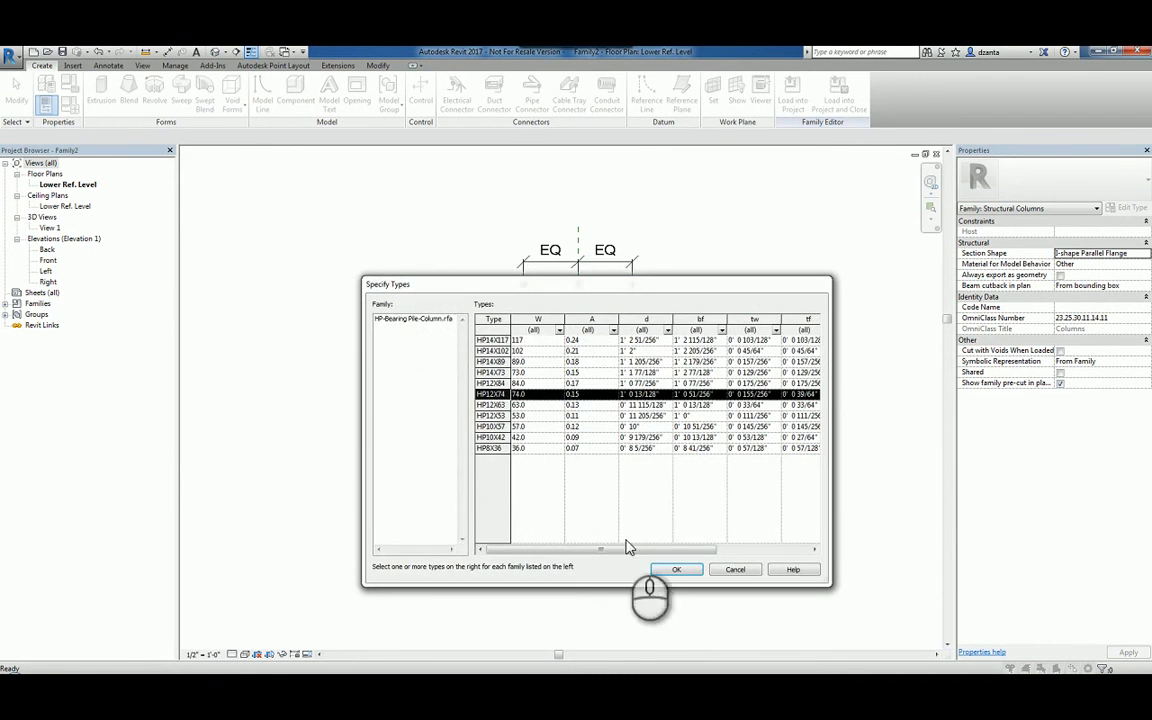
left_click(677, 569)
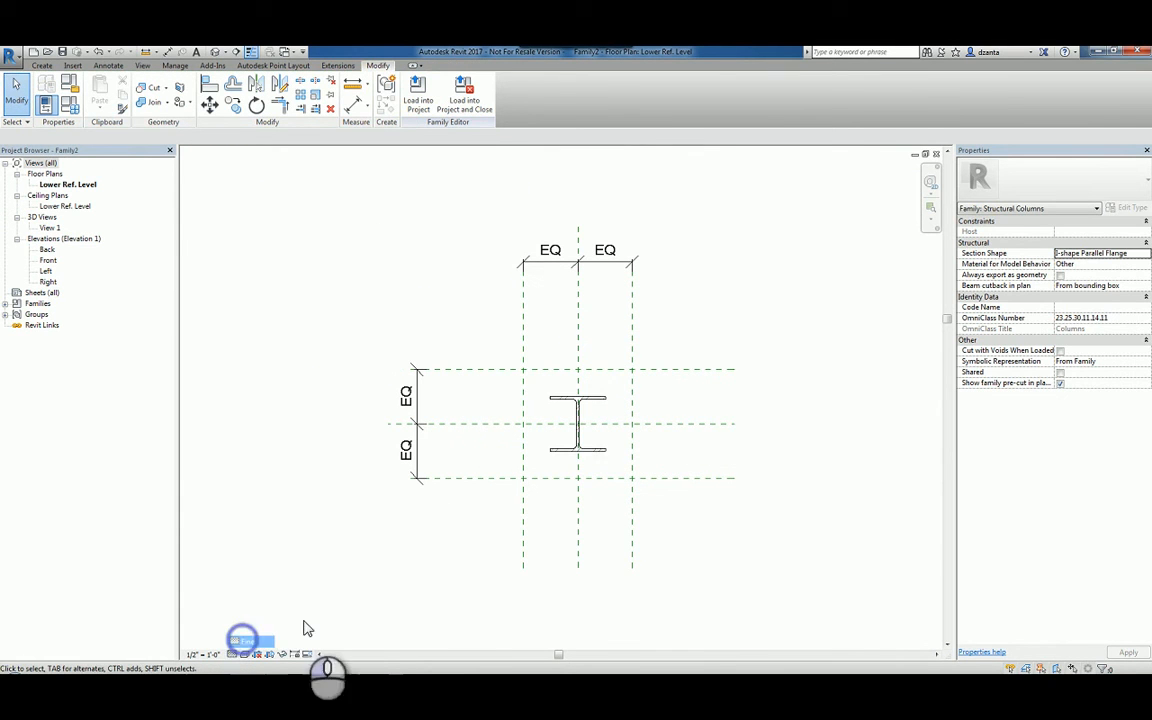
Select the placed HP12X74 HP-Bearing Pile-Column section at the plan center.
left_click(578, 425)
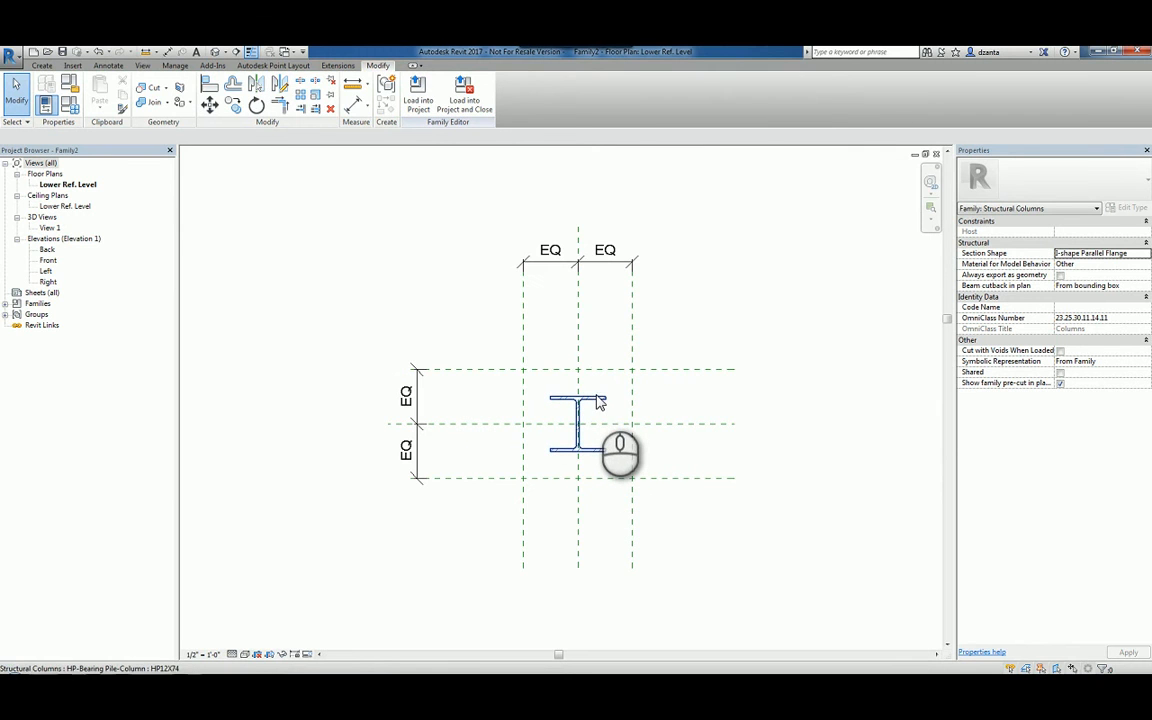
mouse_move(596, 403)
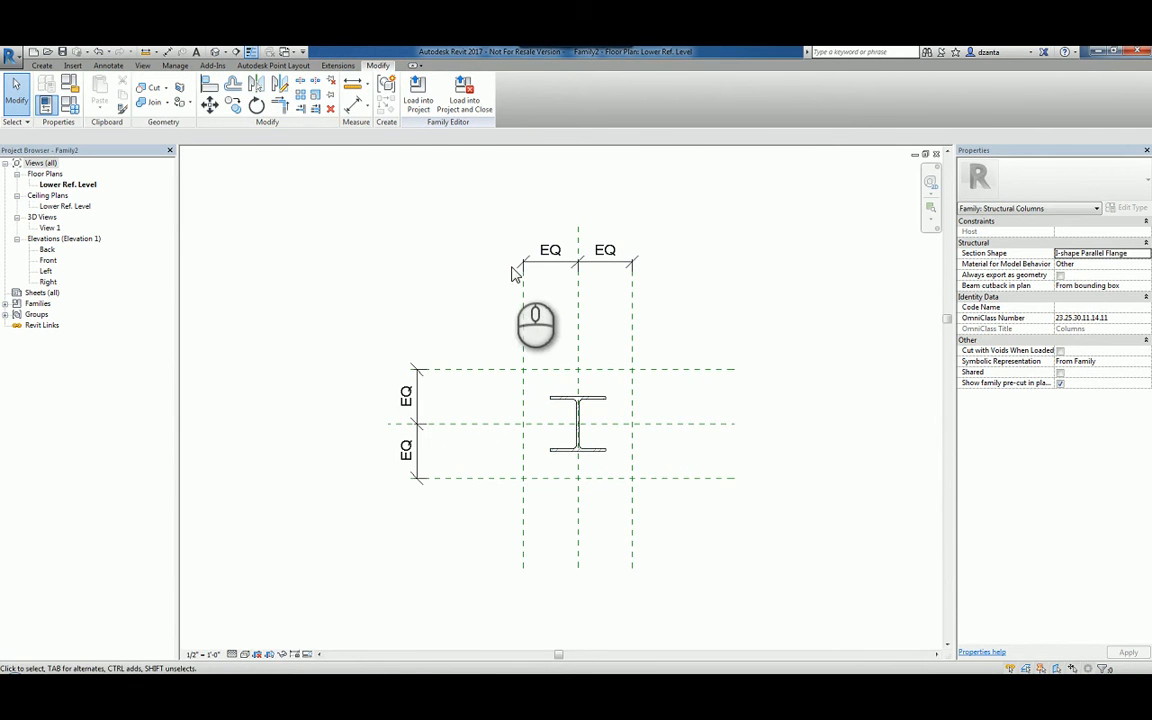
mouse_move(670, 402)
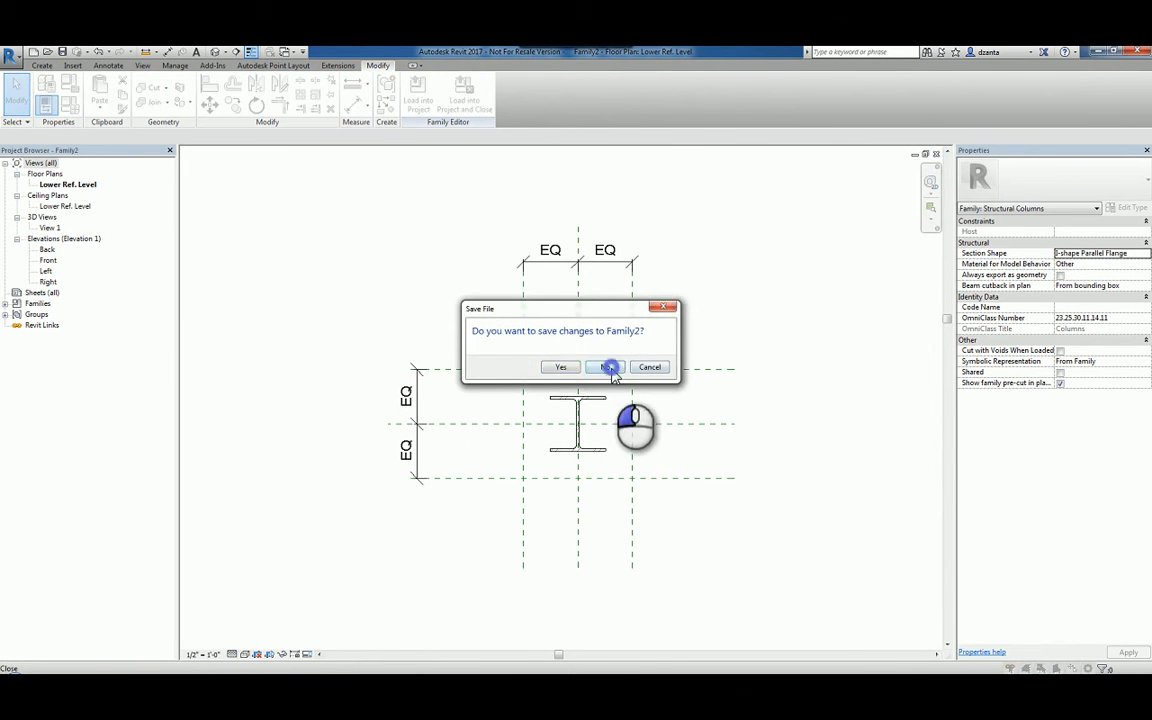
Discard Family2, start a Structural Template project, and load structural connection types.
left_click(606, 367)
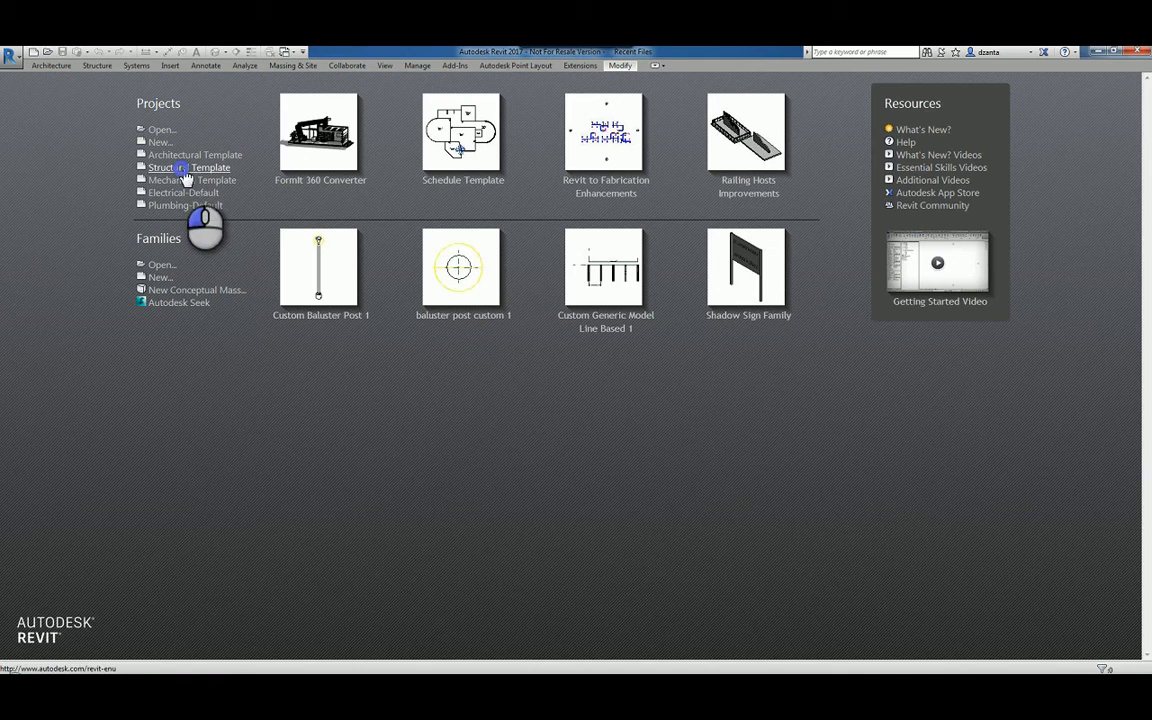
left_click(188, 167)
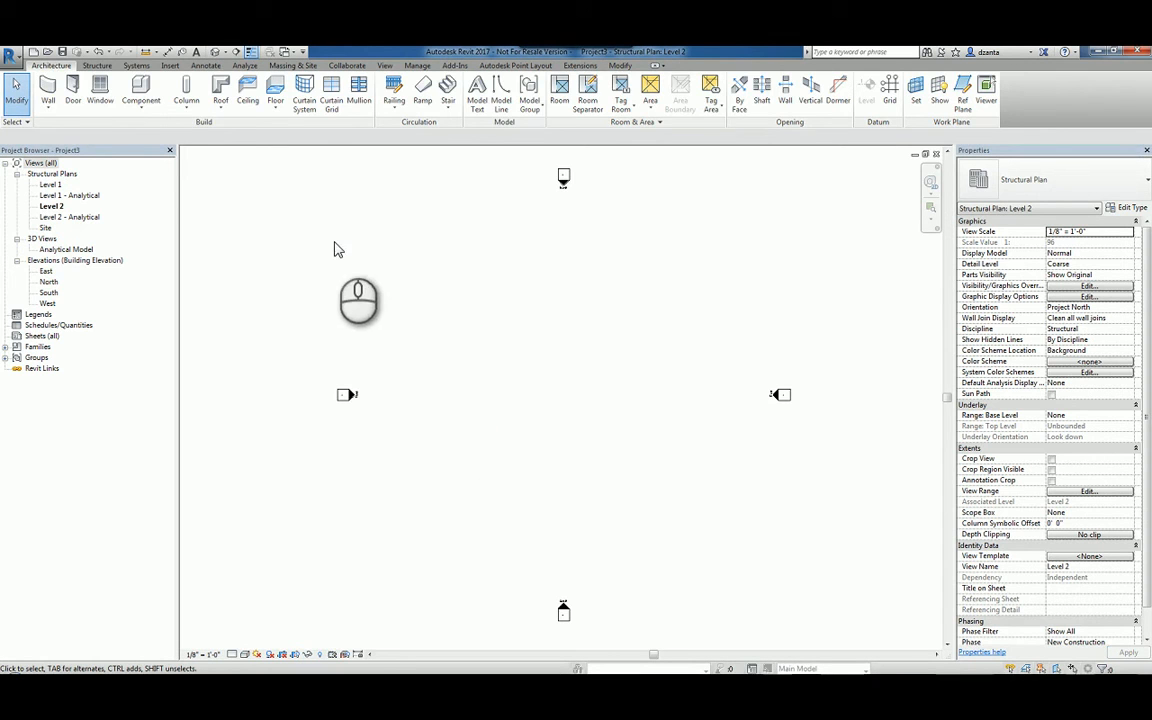
left_click(96, 64)
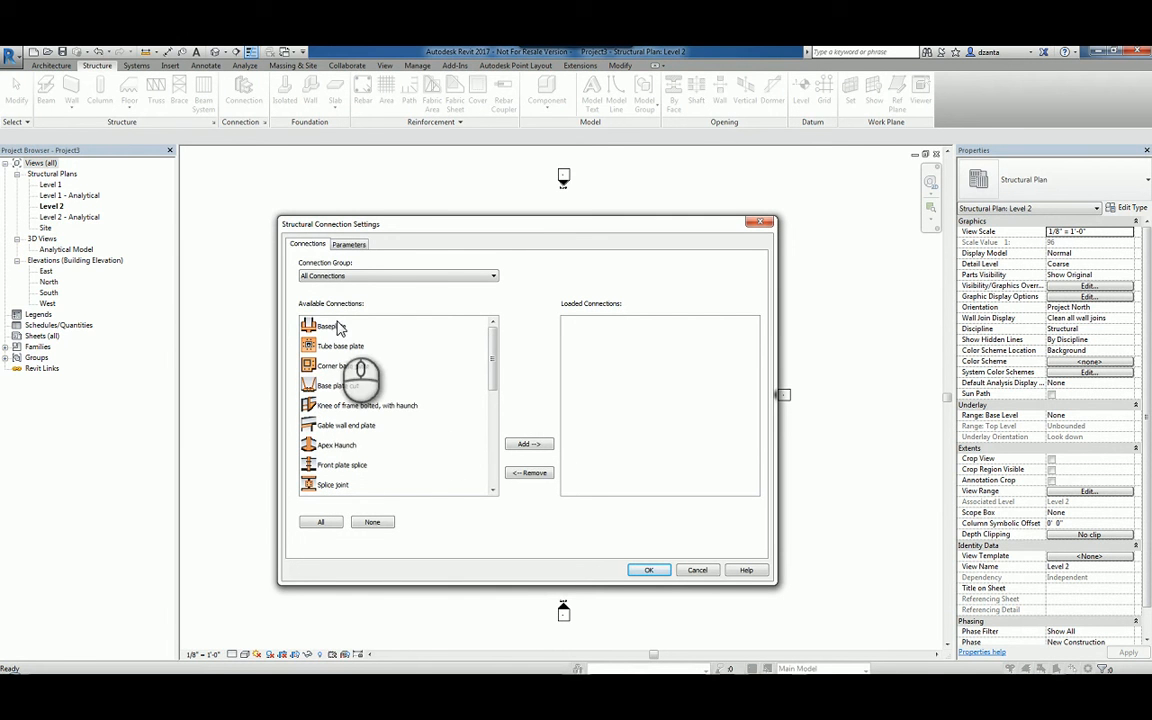
left_click(340, 444)
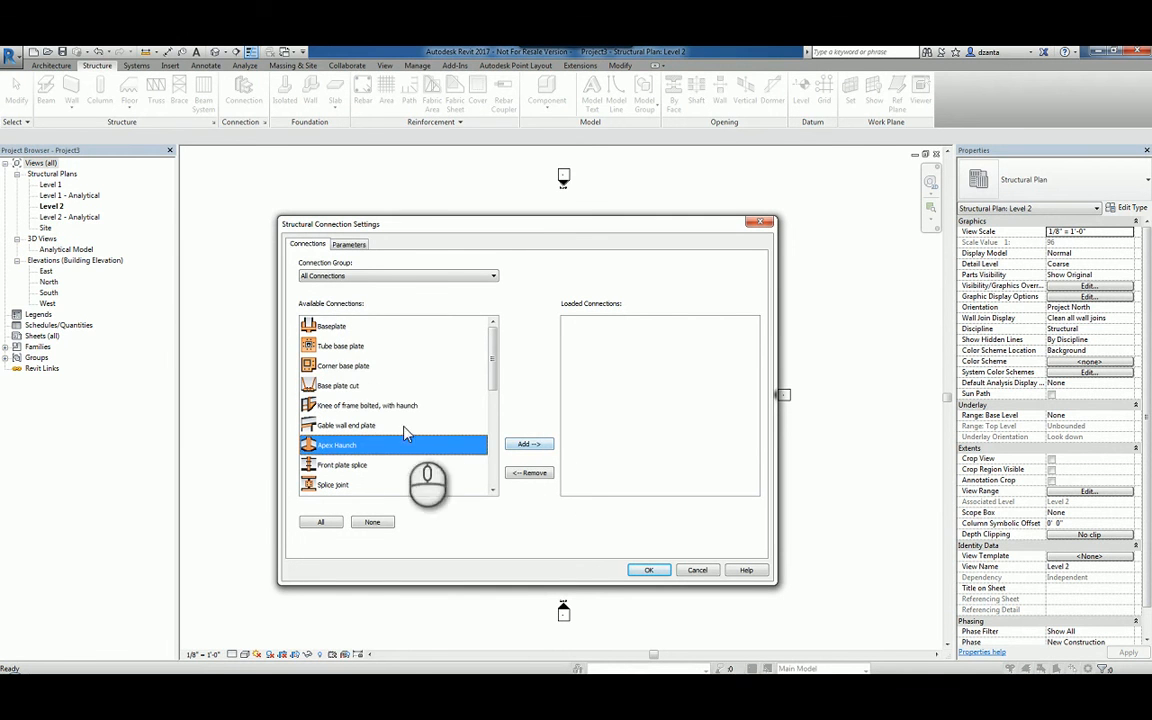
left_click(320, 522)
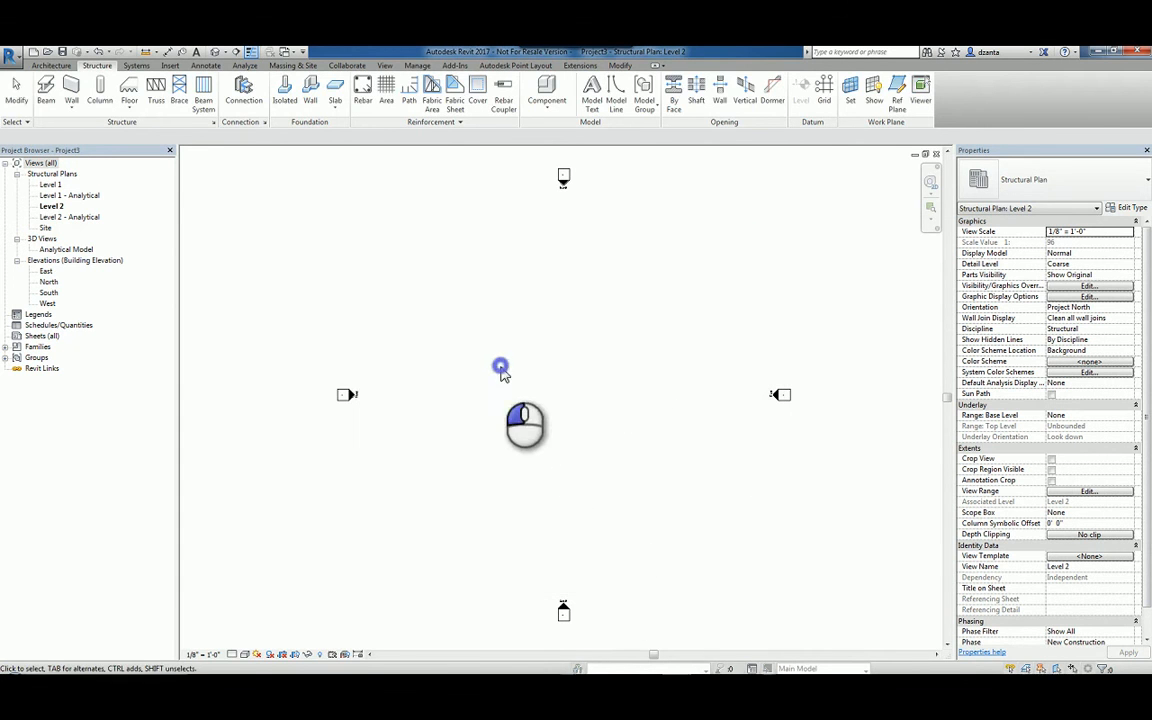
Place the W12X26 beam framing into the column and switch to the 3D view.
left_click(127, 88)
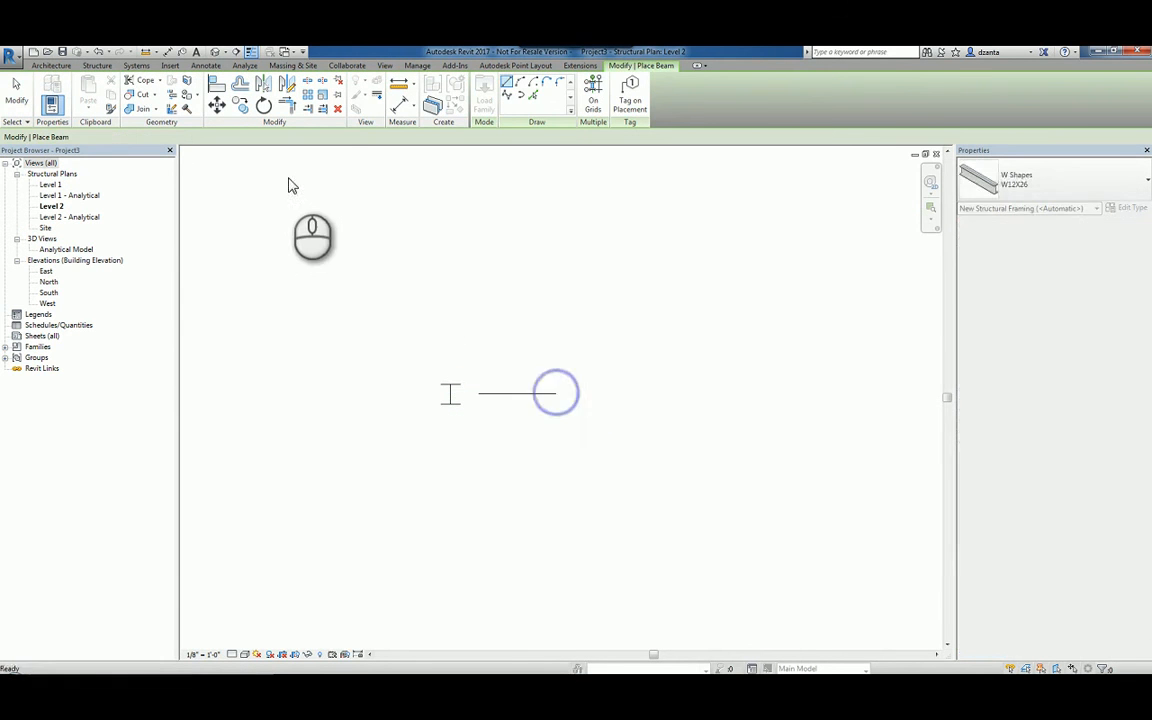
double_click(60, 259)
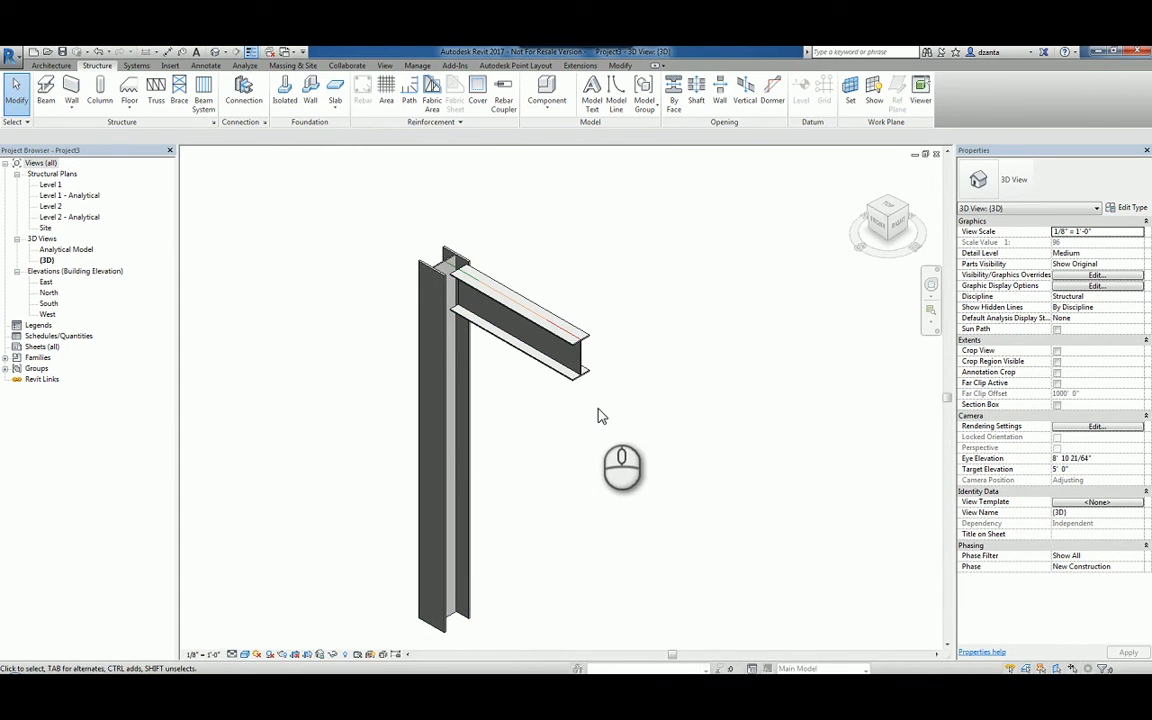
mouse_move(646, 337)
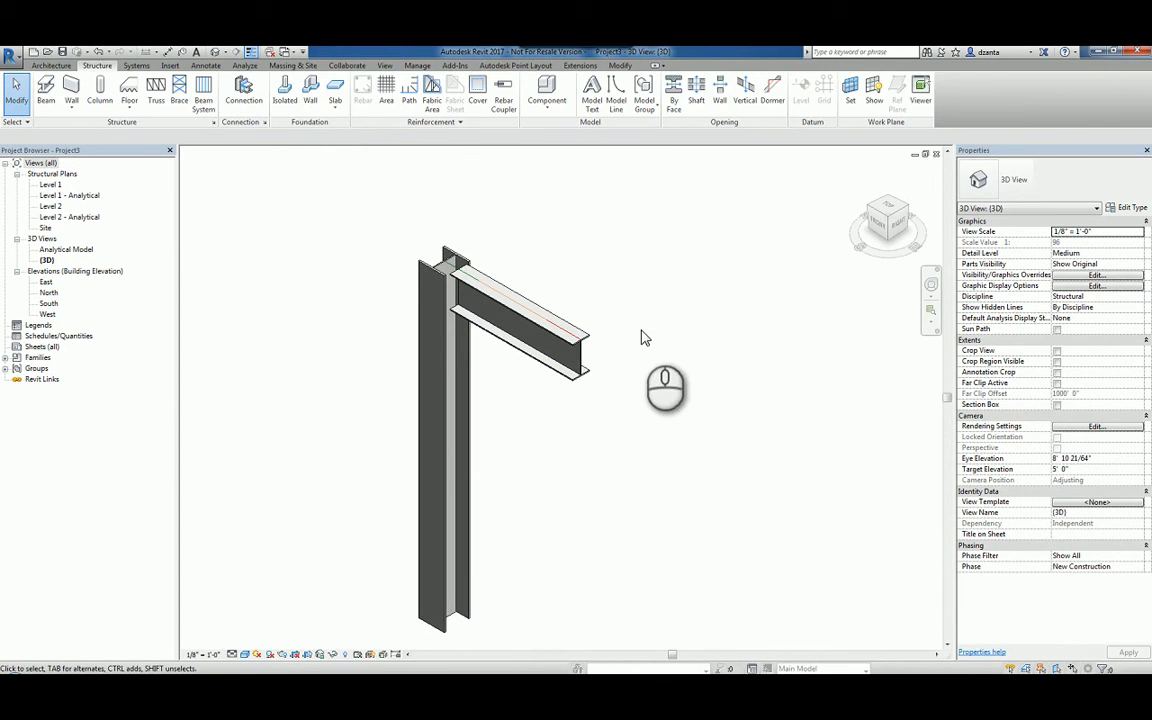
mouse_move(582, 288)
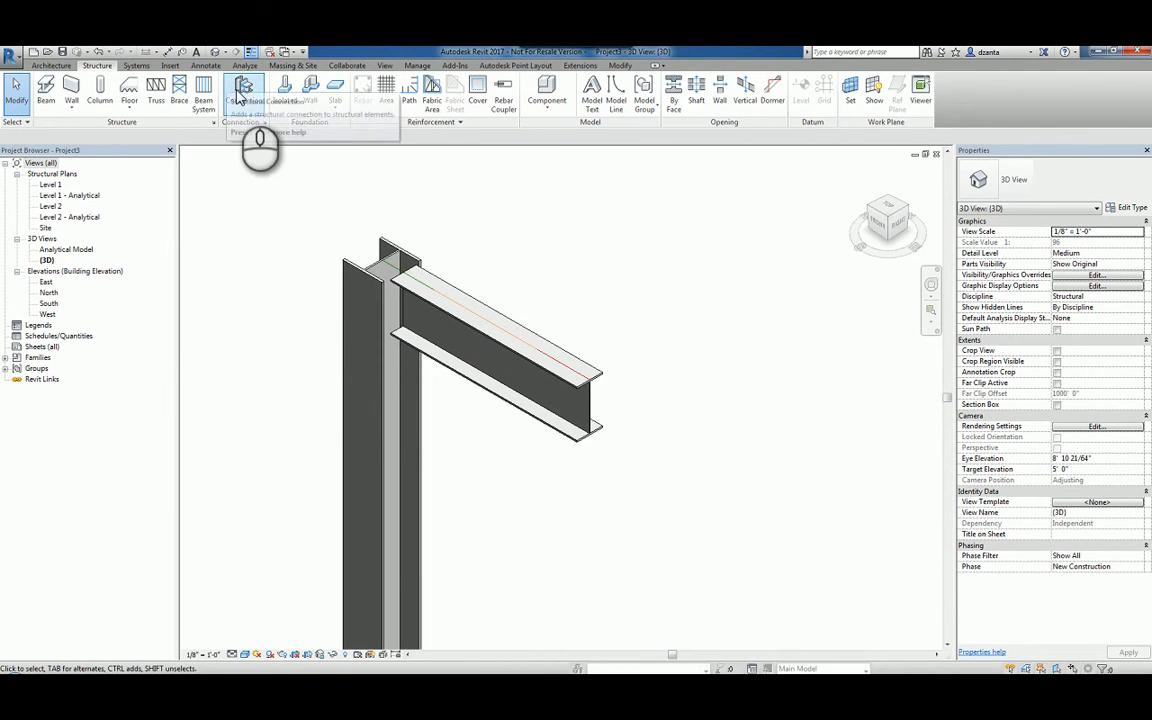
Start a structural connection and choose the Shear plate connection type.
left_click(247, 90)
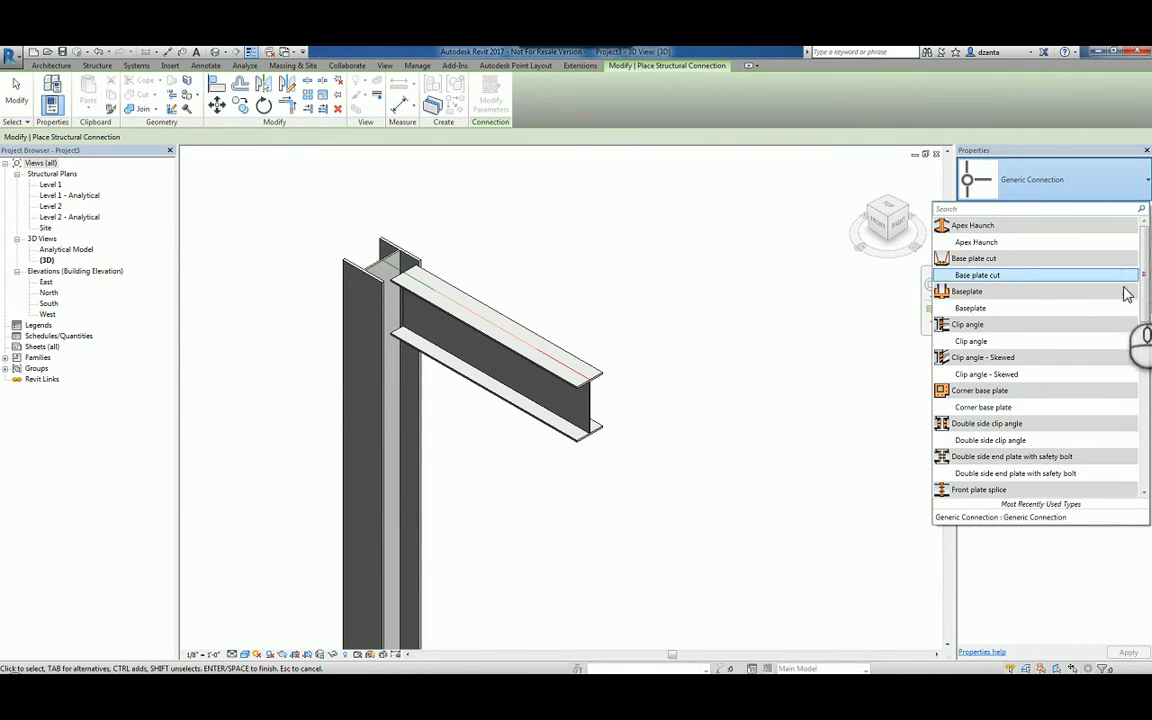
scroll("down", 3)
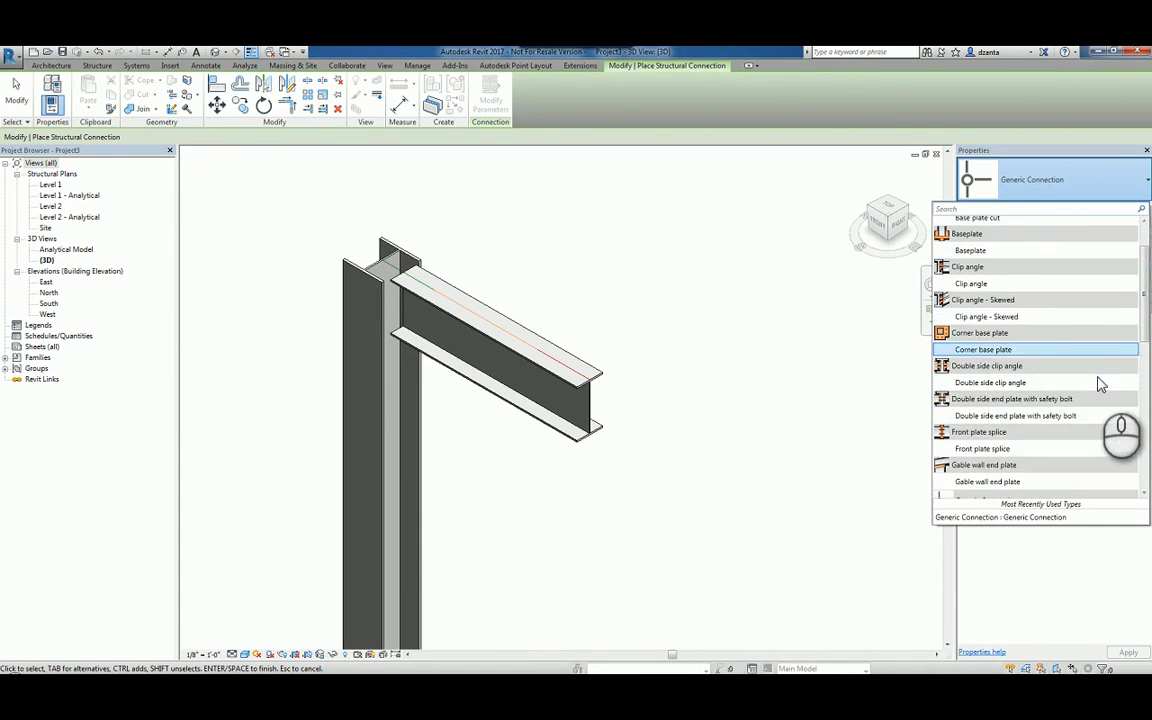
scroll("down", 3)
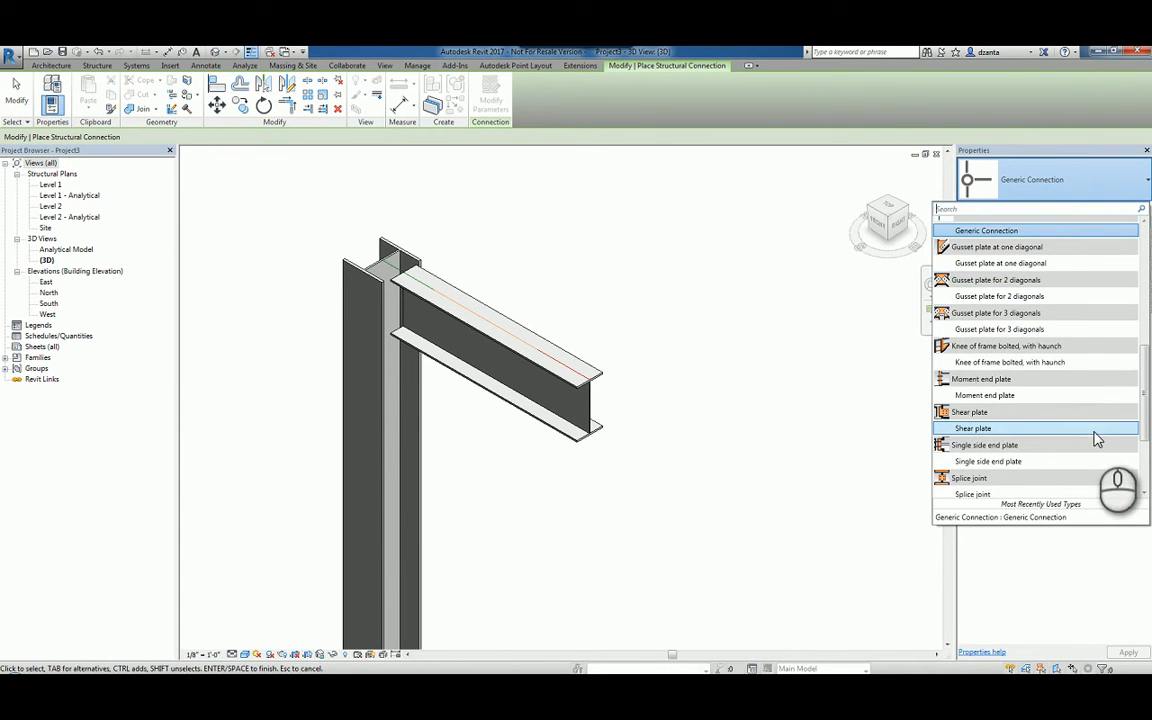
left_click(974, 428)
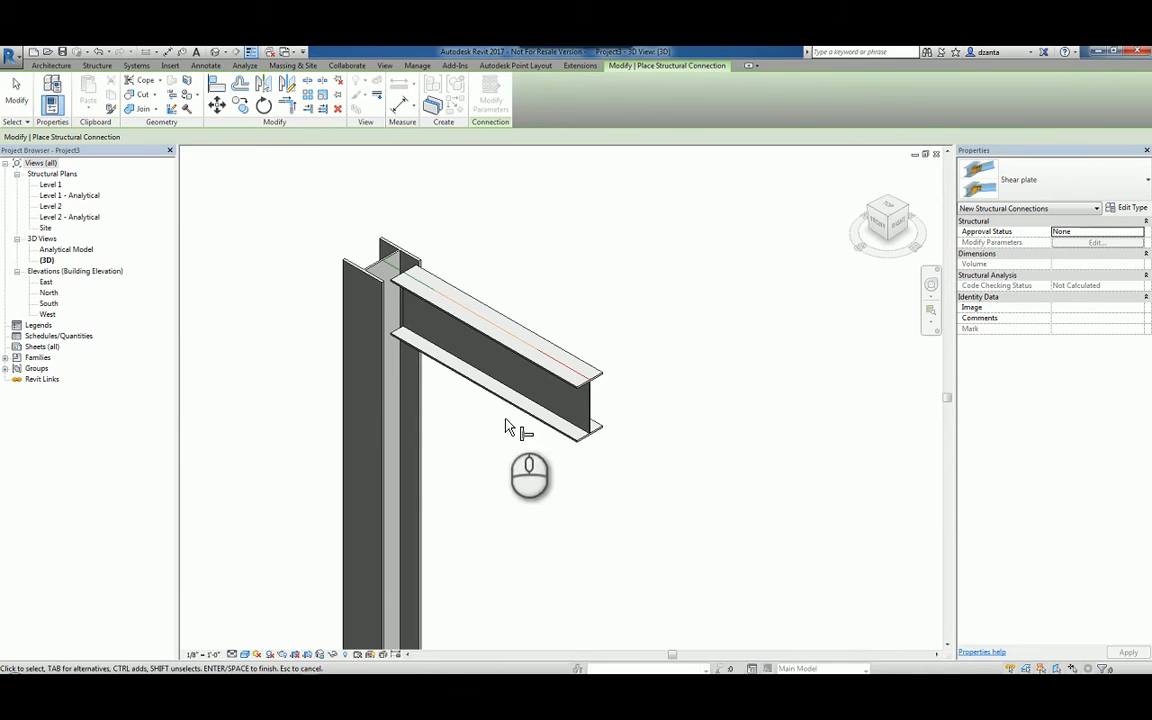
mouse_move(417, 425)
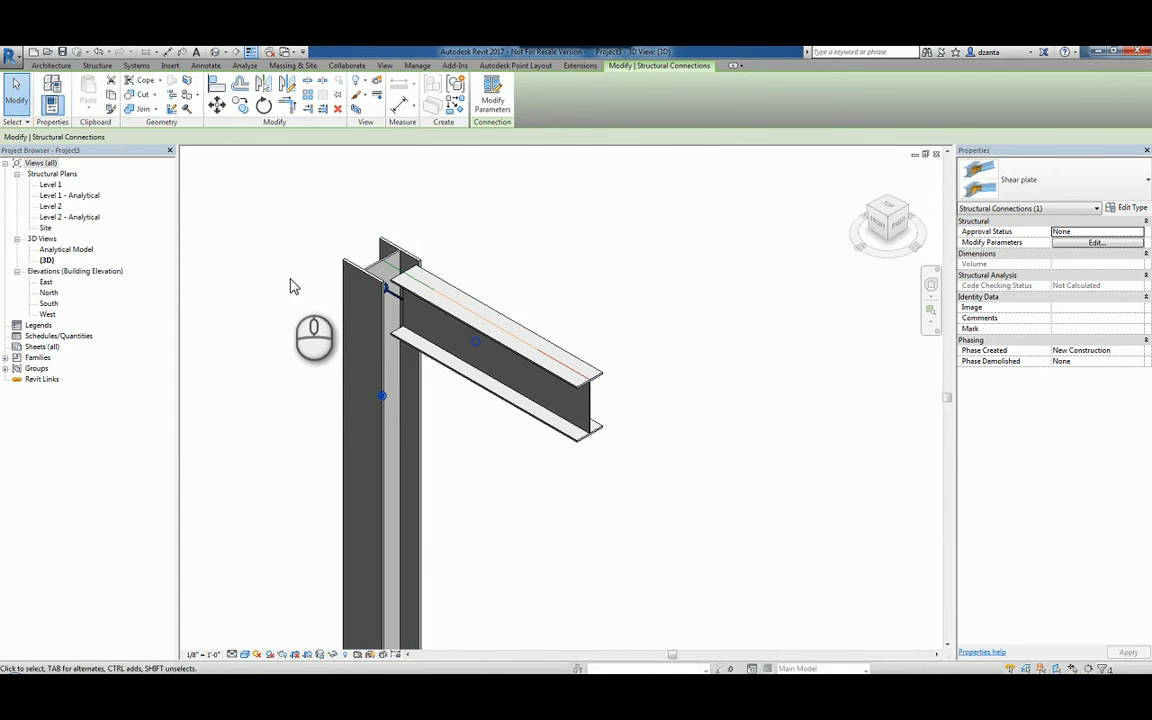
mouse_move(427, 324)
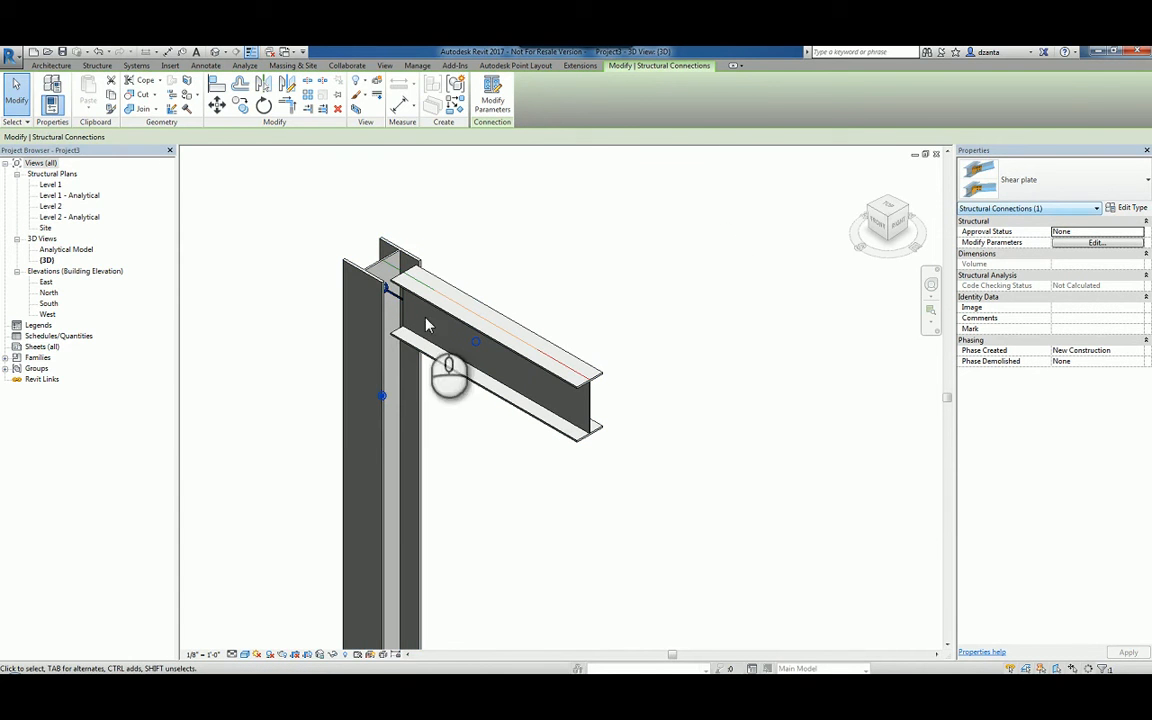